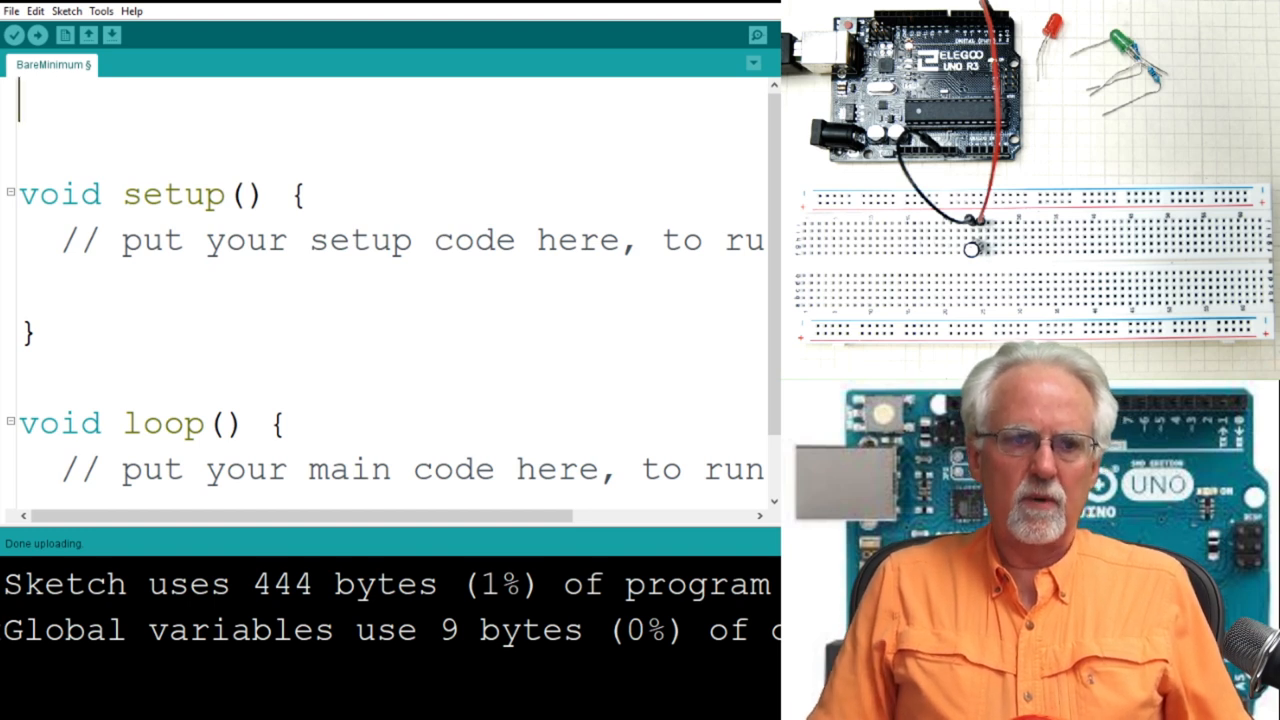
Step: Declare globals 'int tiltPin=2;' and 'int tiltVal;' above setup()
type("in")
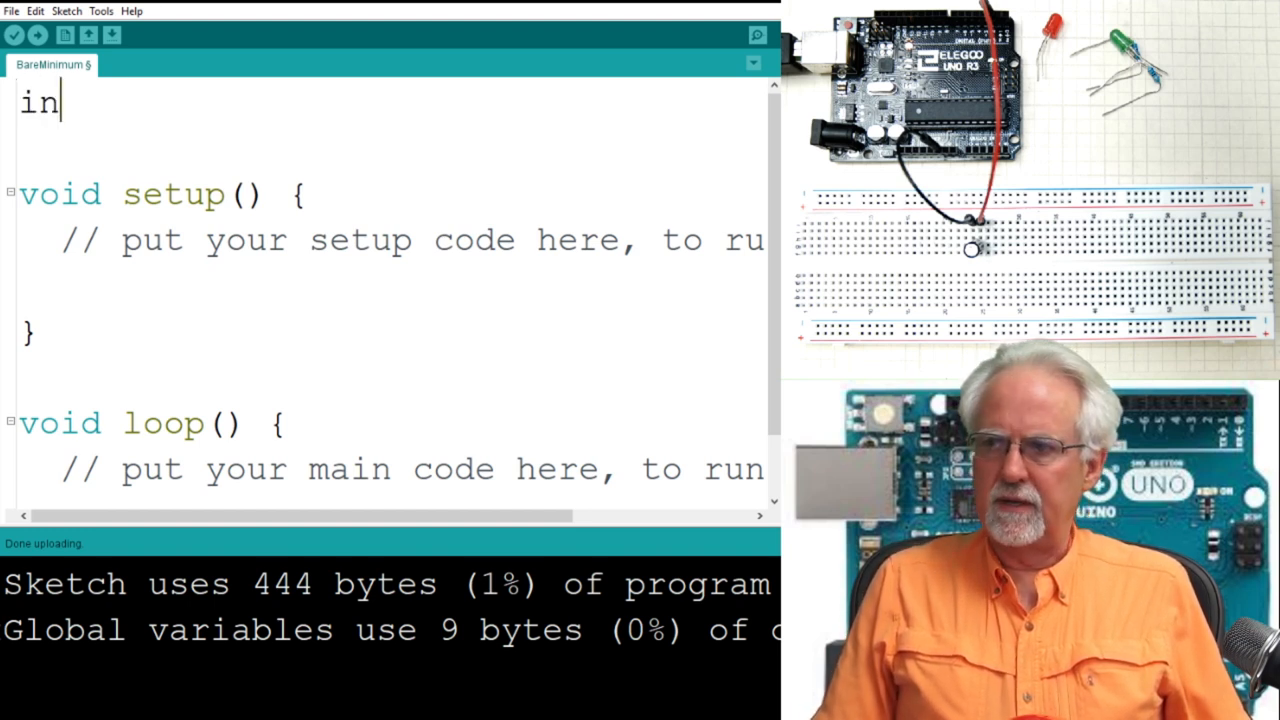
type("t tilt")
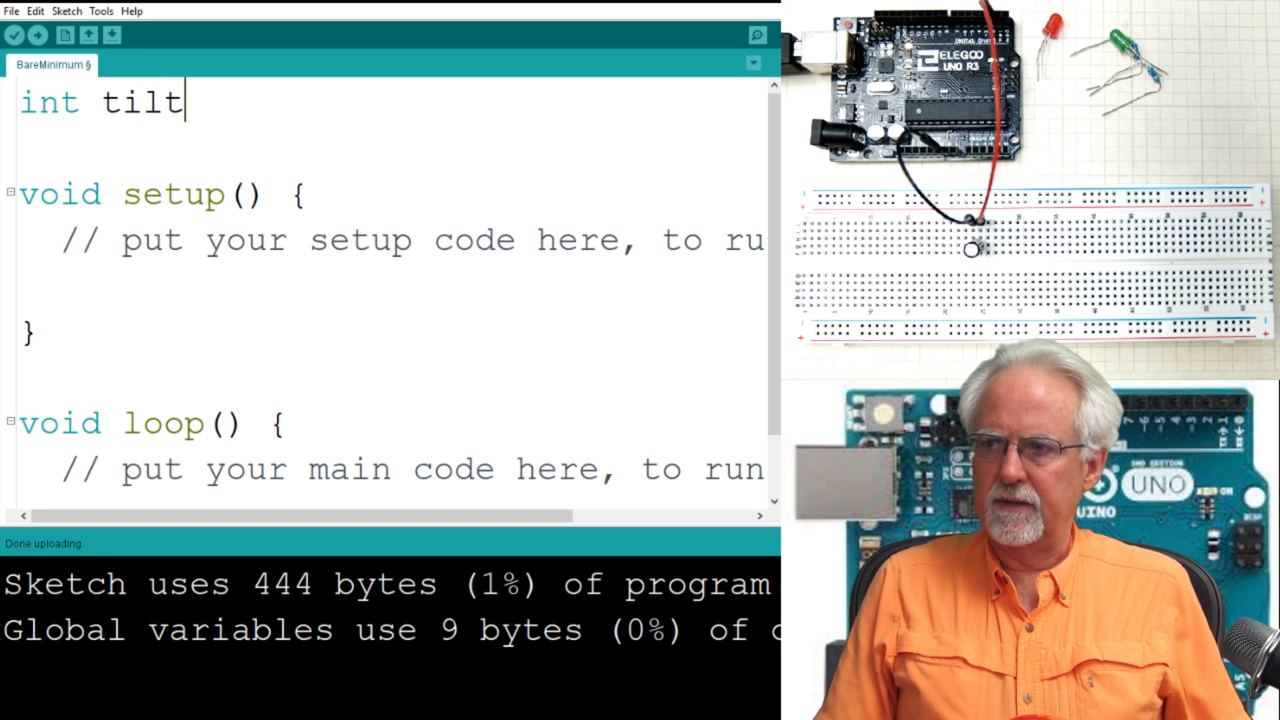
type("Pin=")
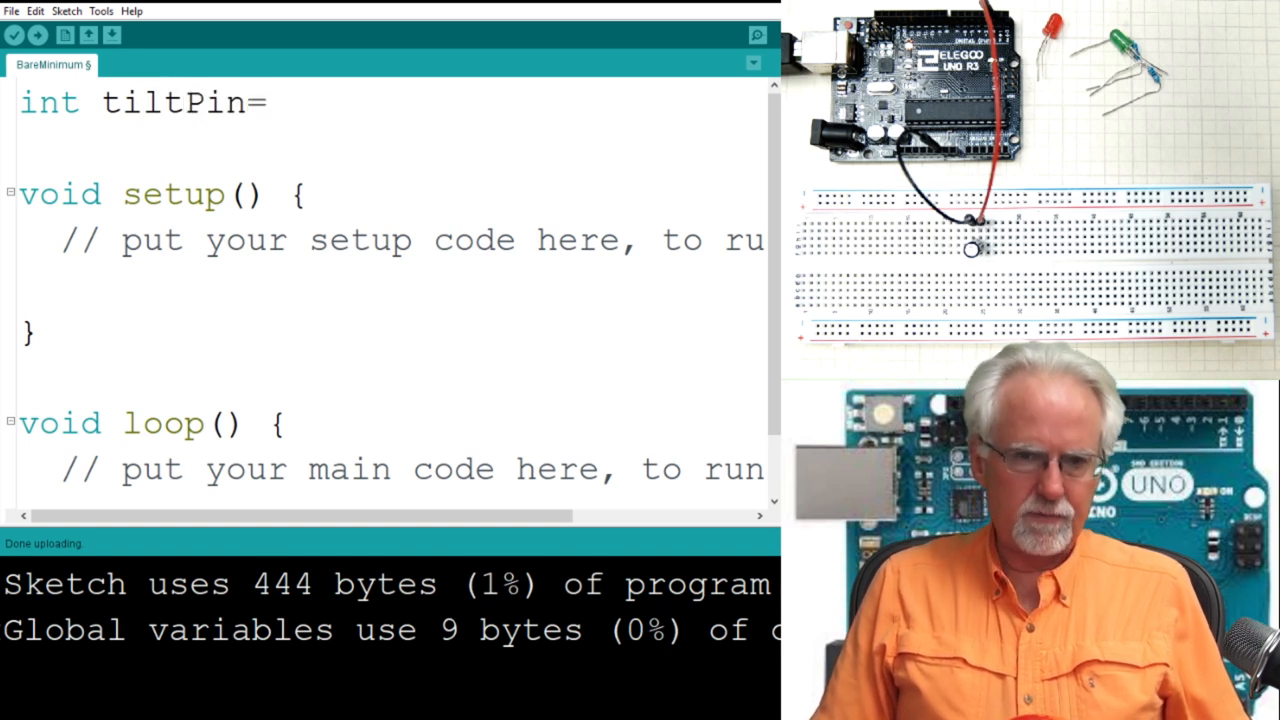
type("2;")
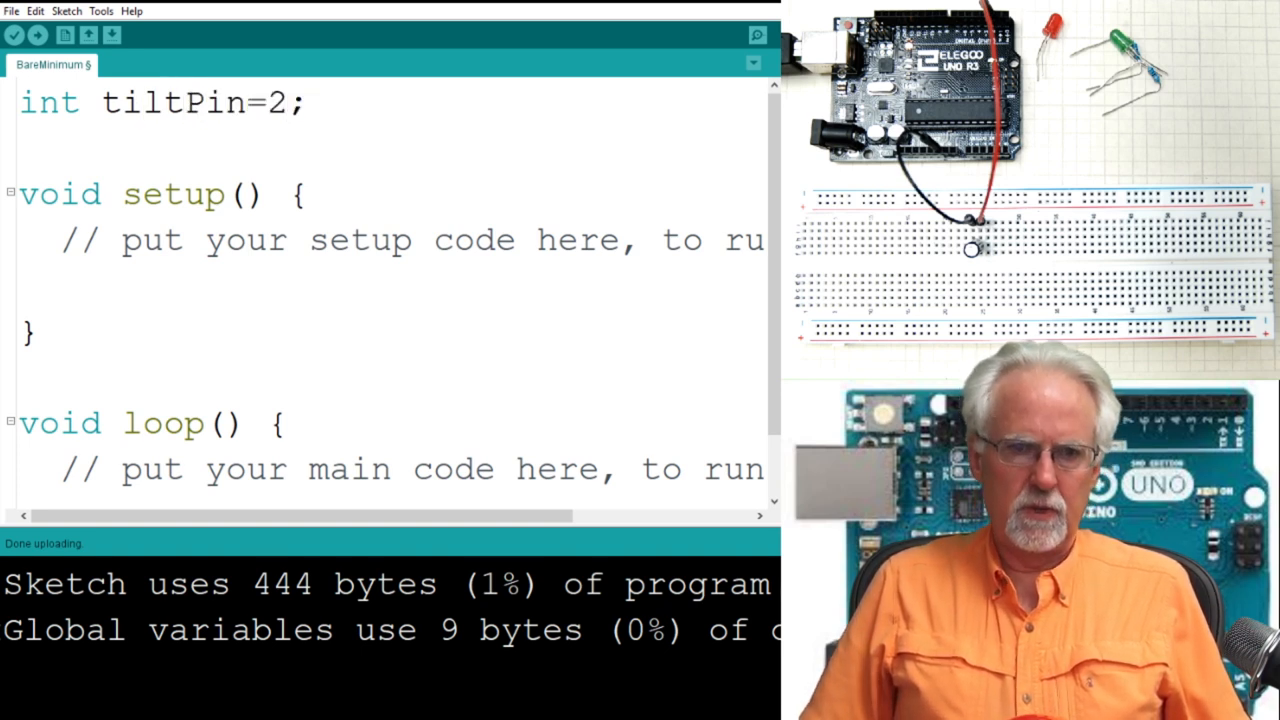
type("int")
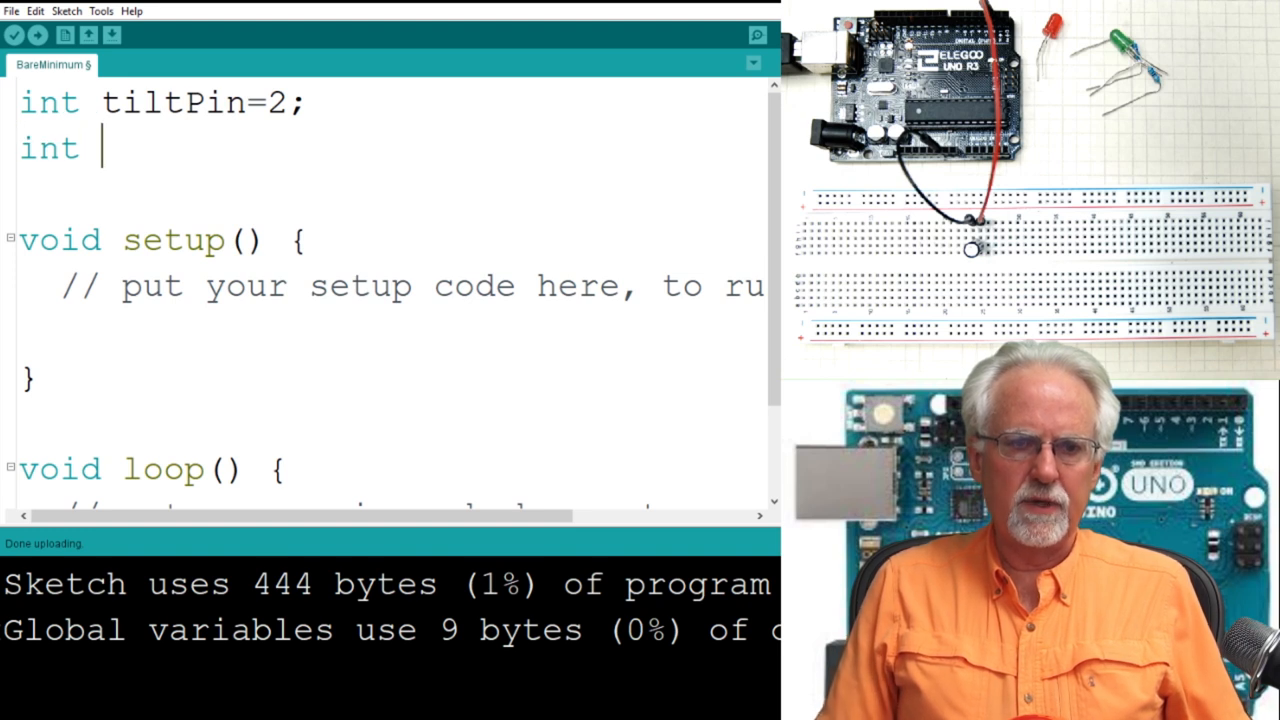
type("tiltVa")
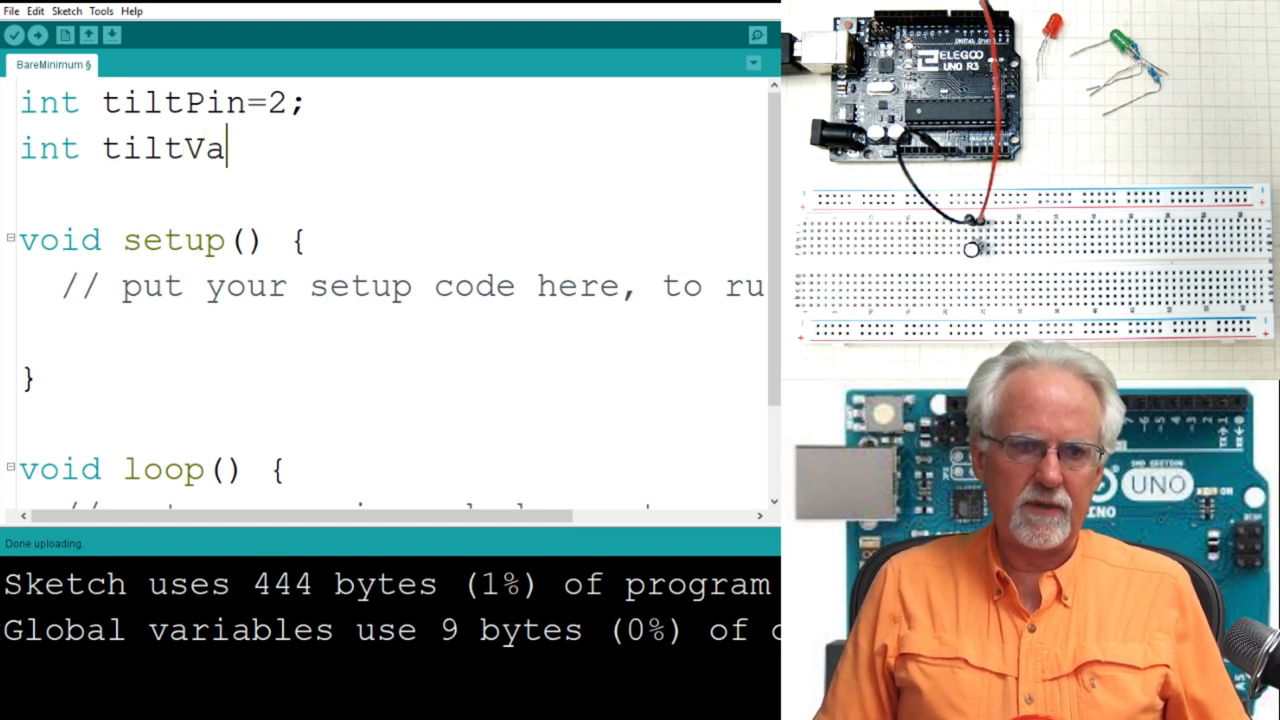
type("l")
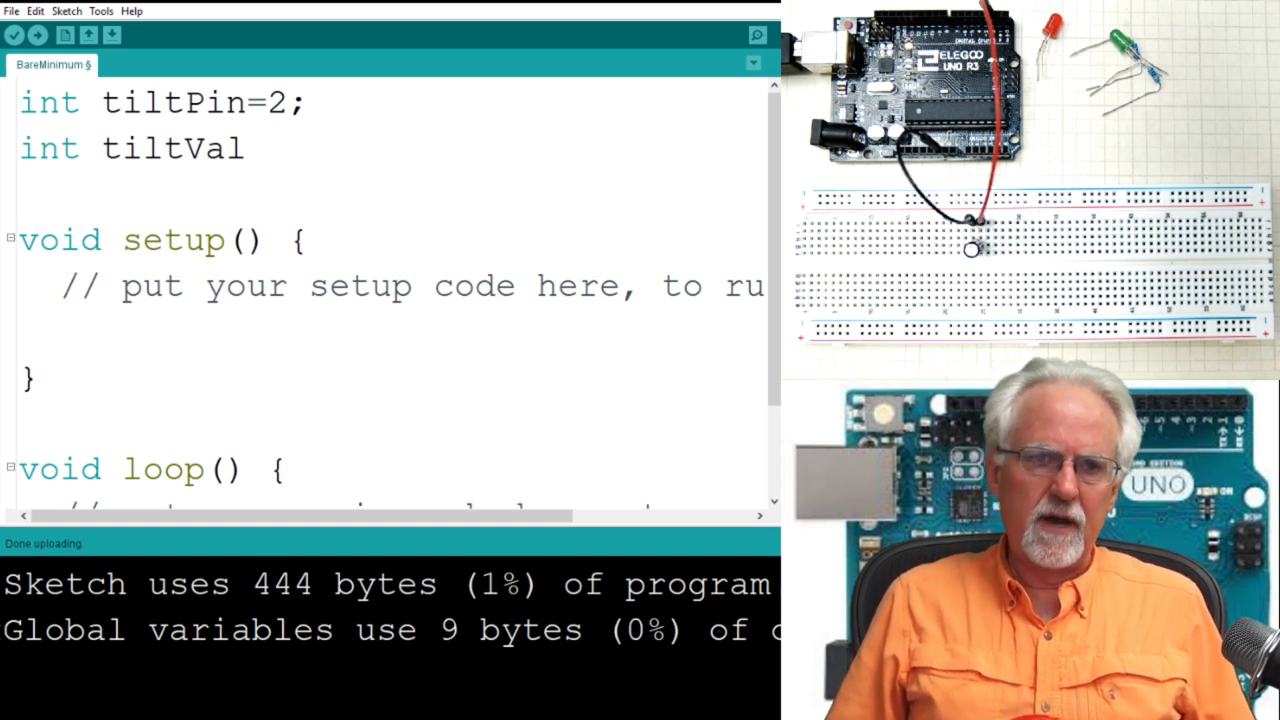
type(";")
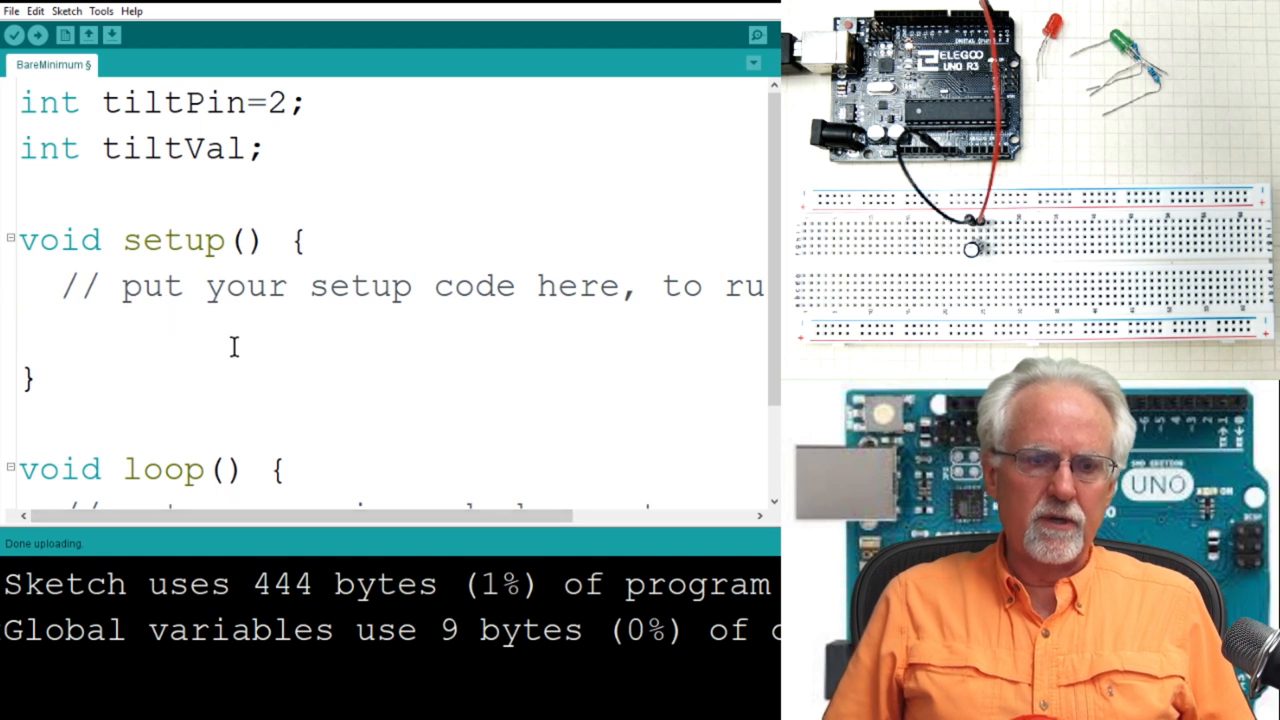
Step: In setup(), add pinMode(tiltPin,INPUT); and digitalWrite(tiltPin,HIGH); to enable the pull-up
type("pi")
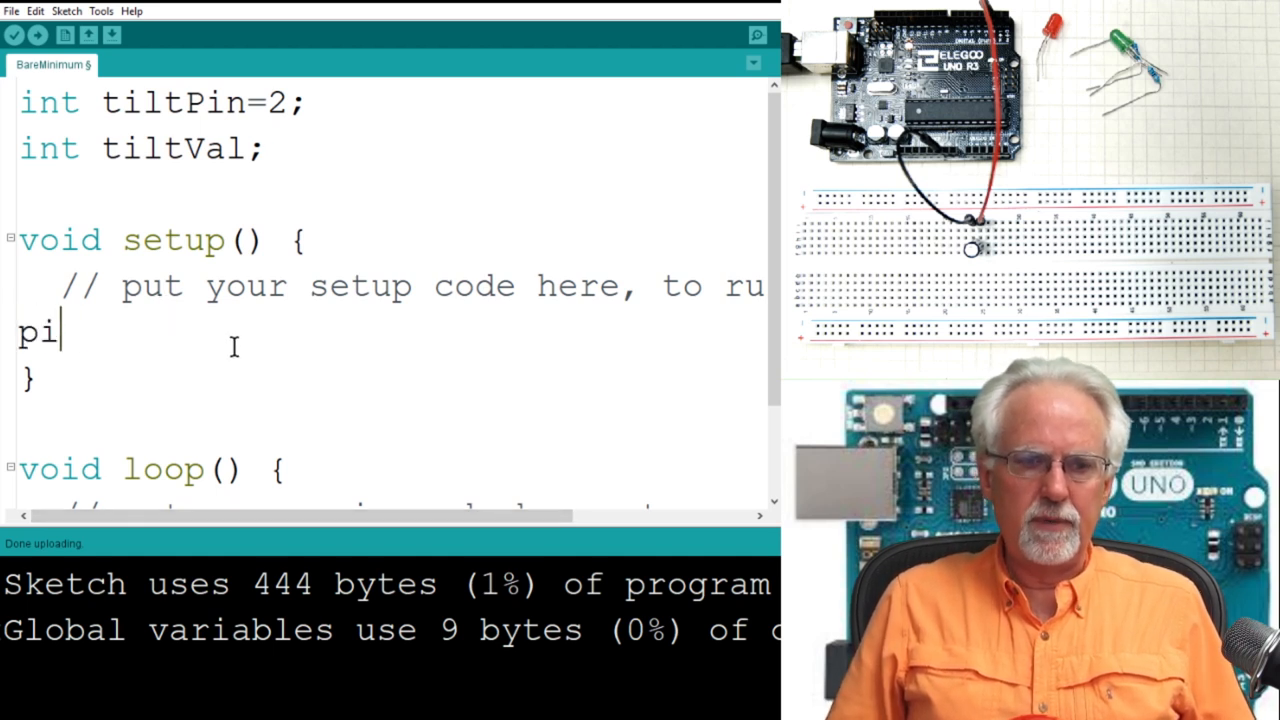
type("nMode(")
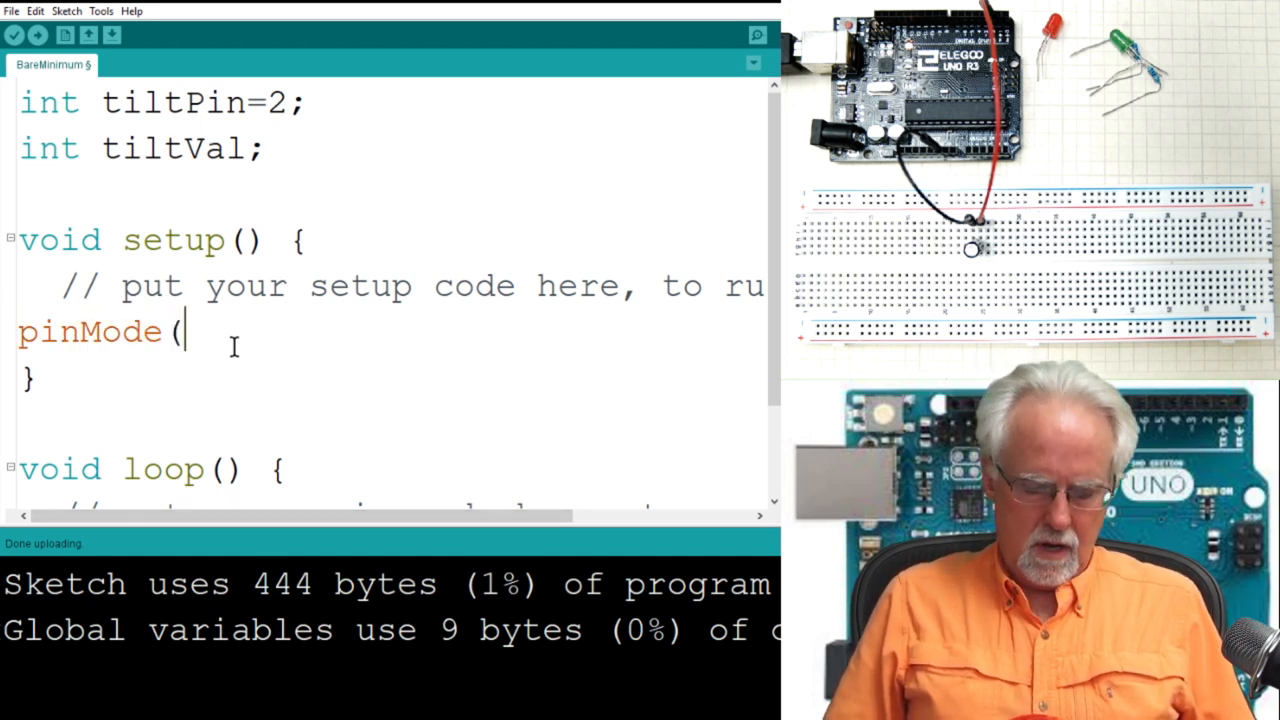
type("ti")
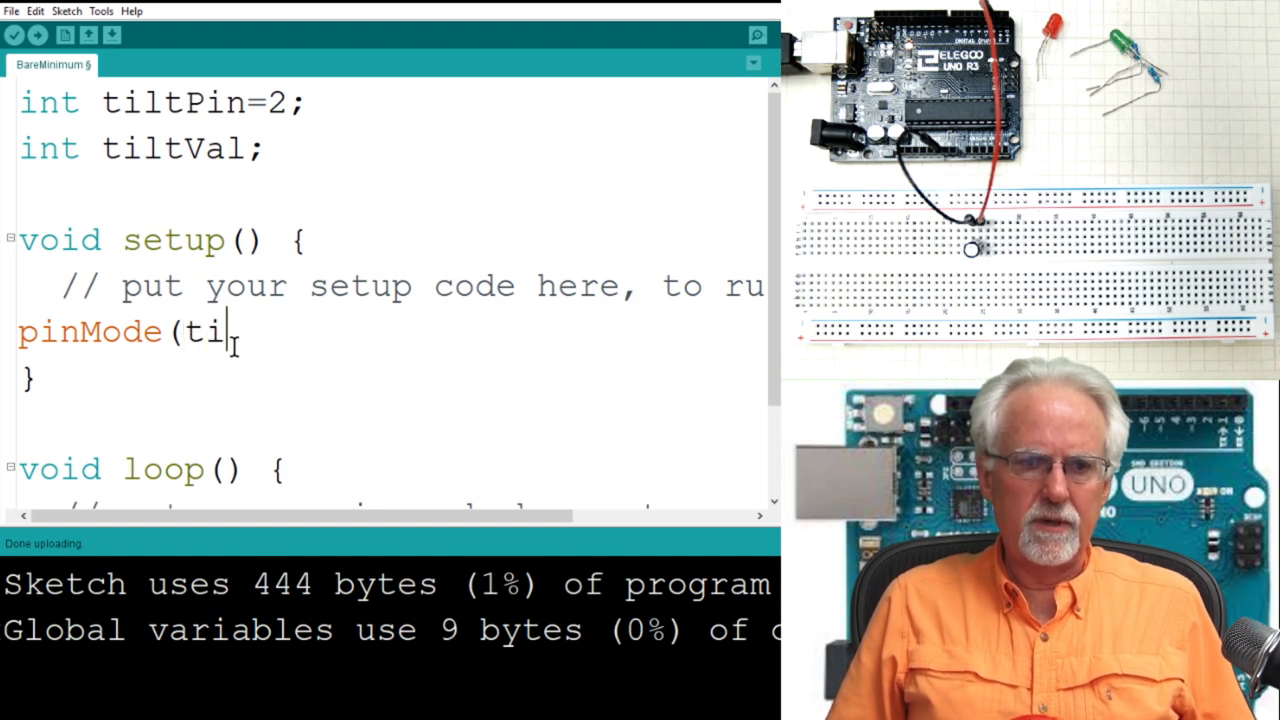
type("ltPin")
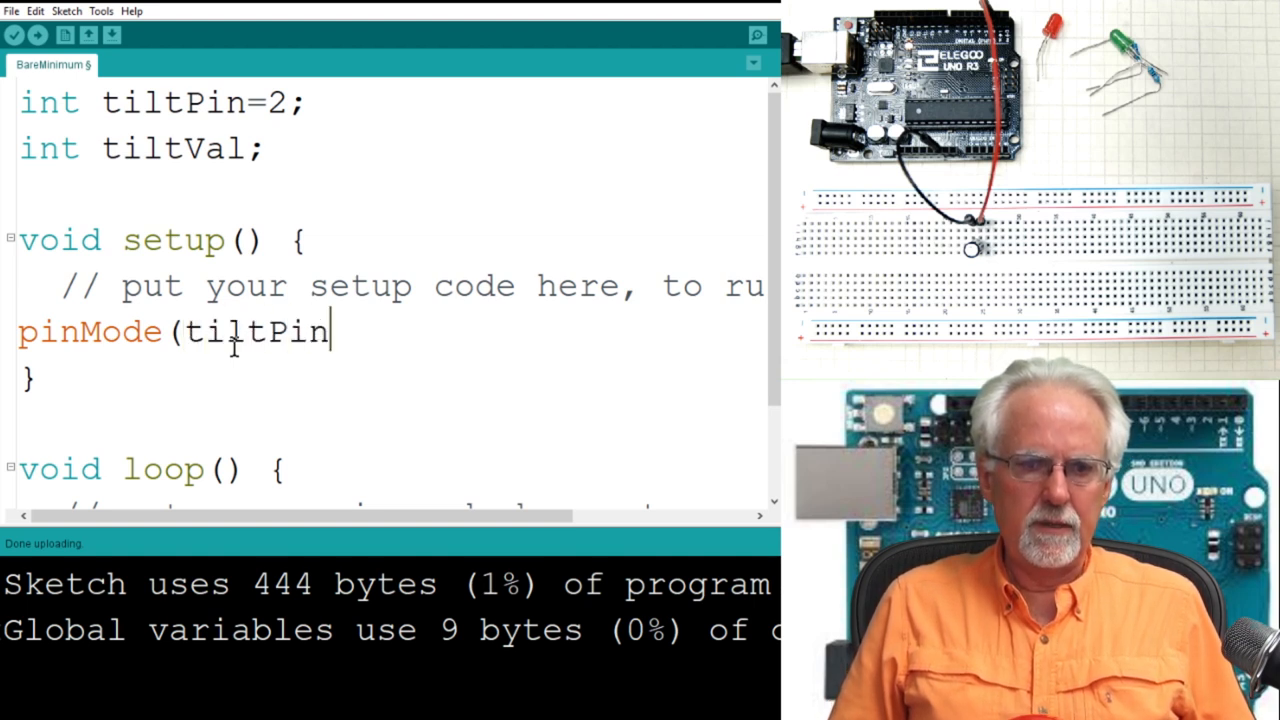
type(",INPUT")
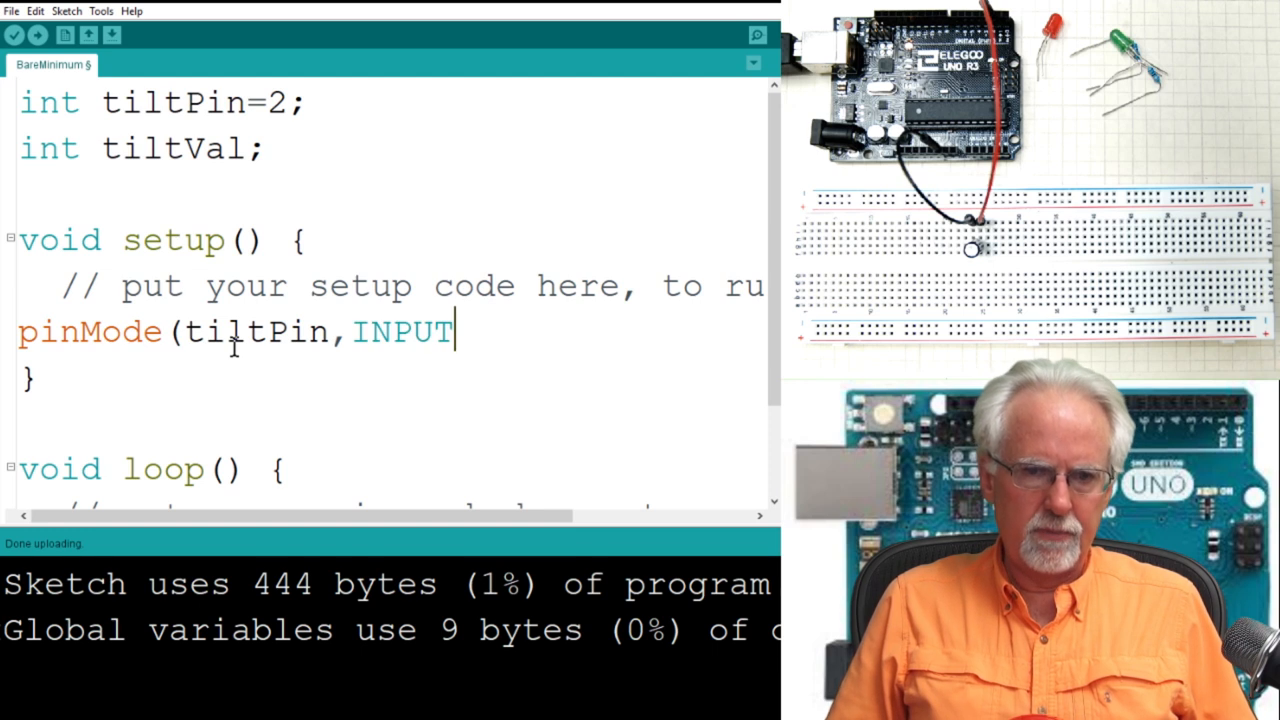
type(");")
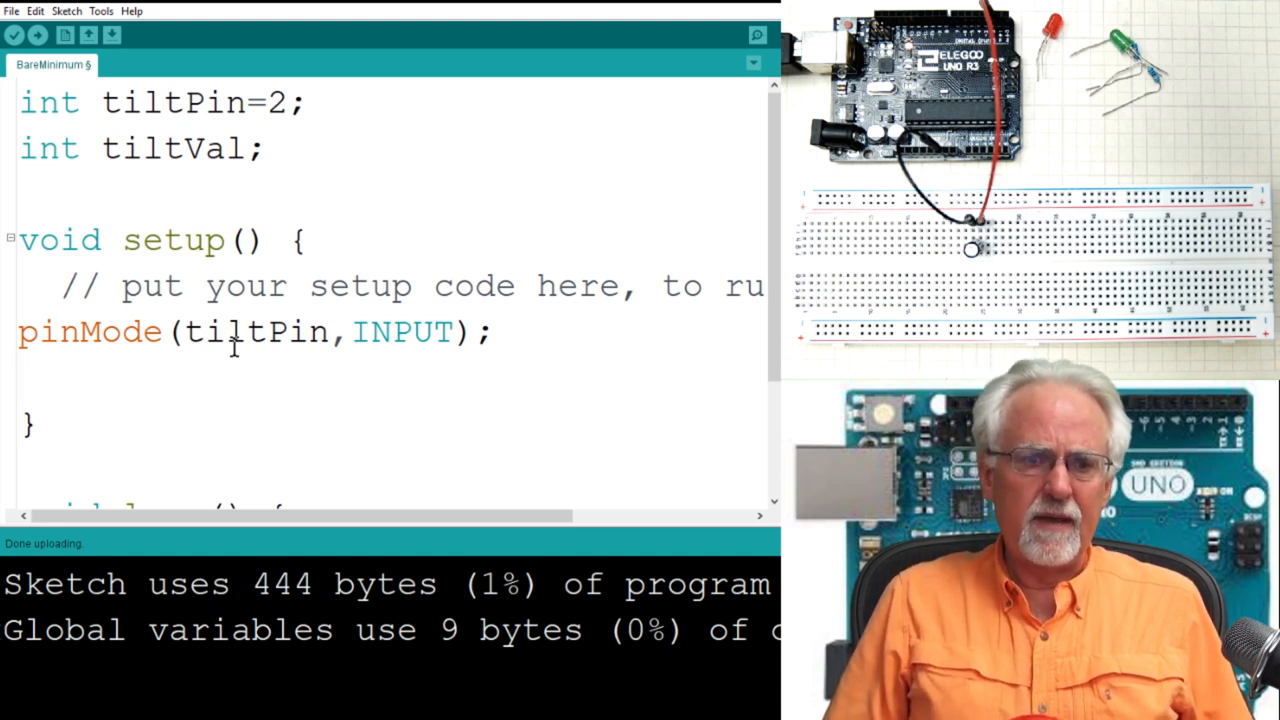
type("digital")
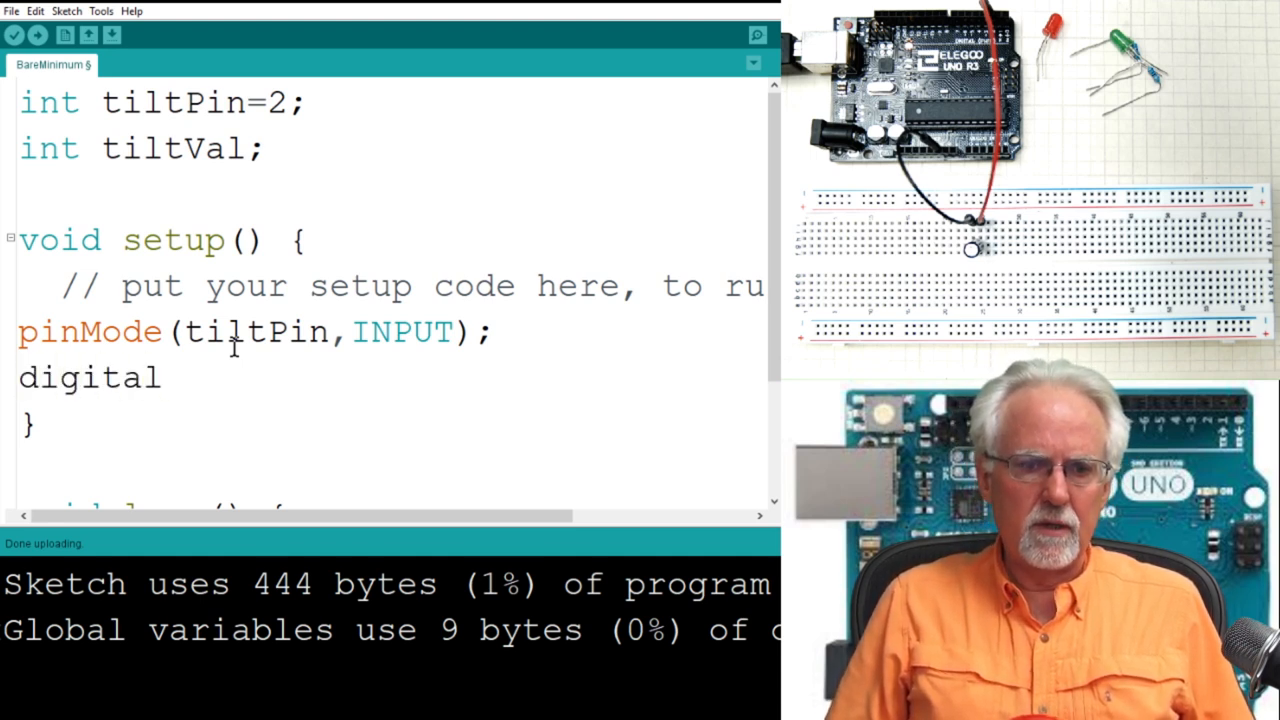
type("Write(")
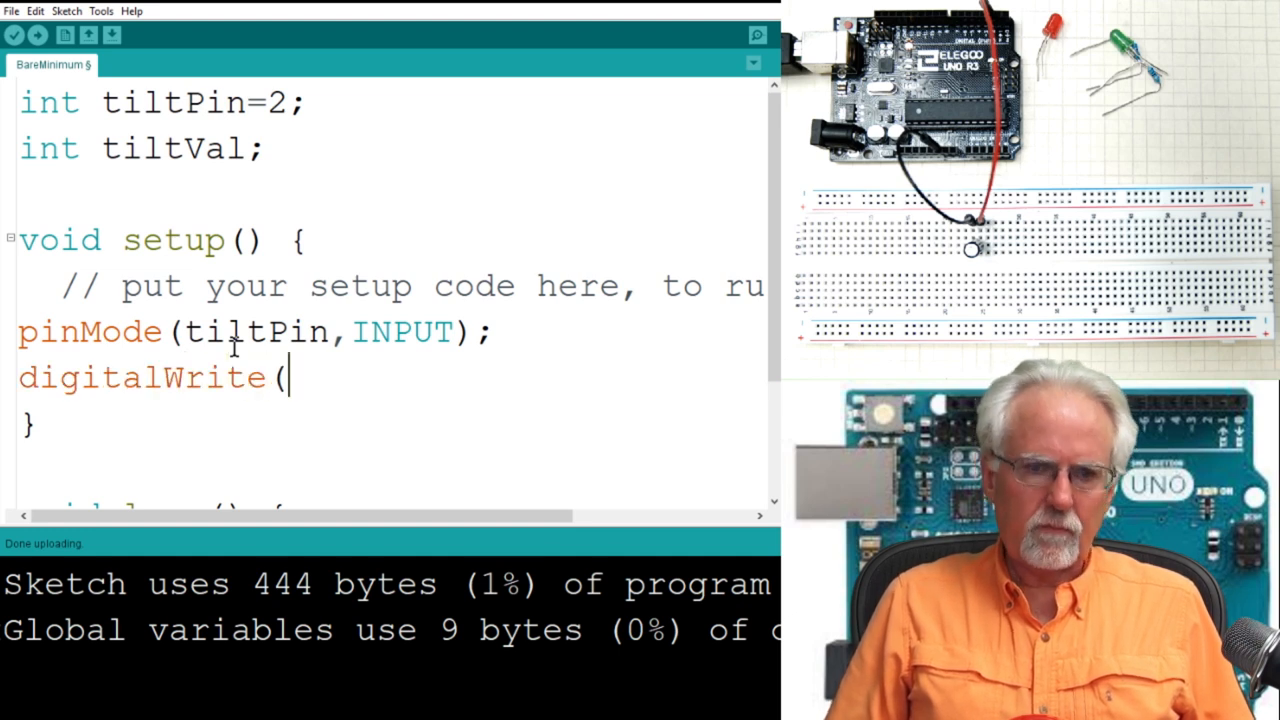
type("tiltP")
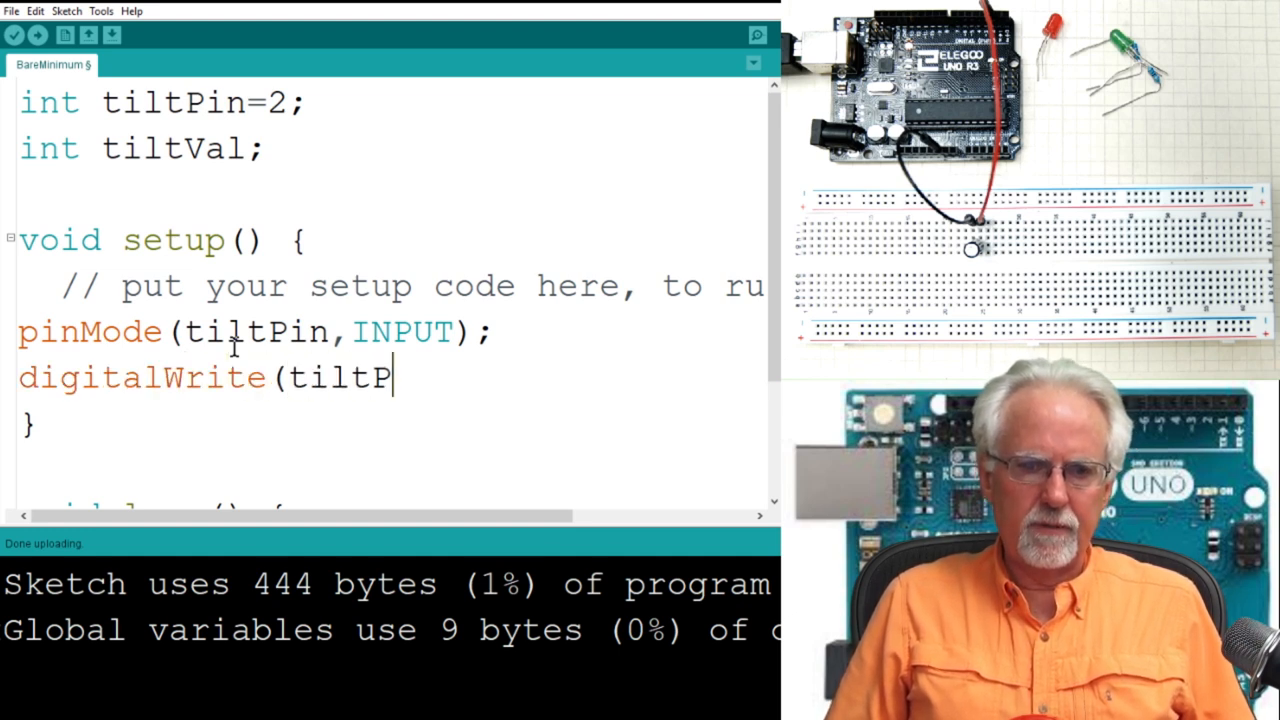
type("in,HIGH")
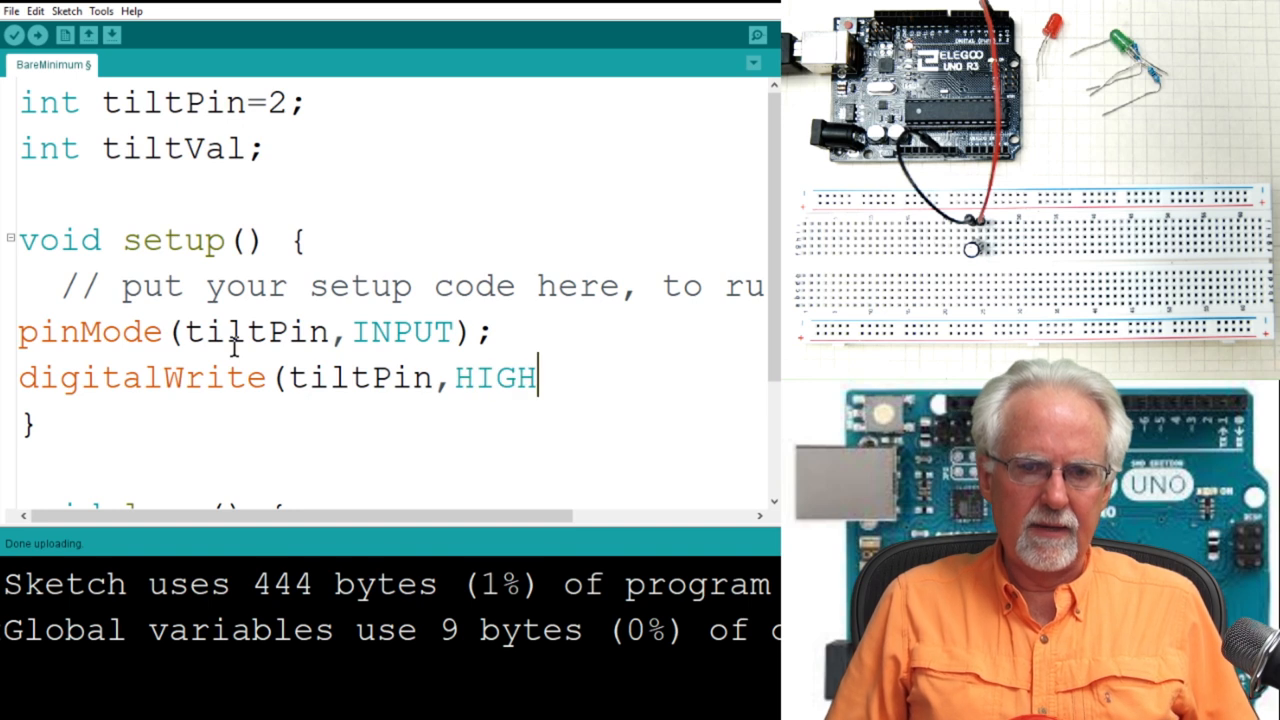
type(");")
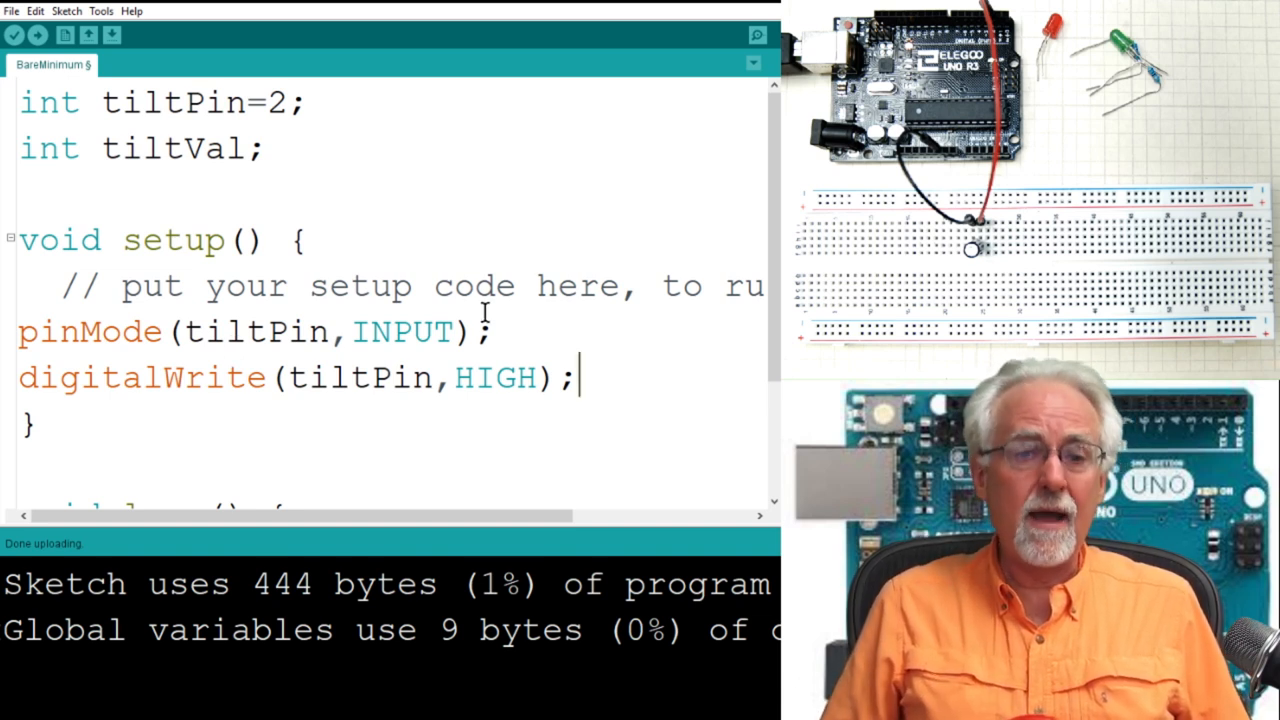
Step: On a new line in setup(), start serial communication with Serial.begin(9600)
key("Return")
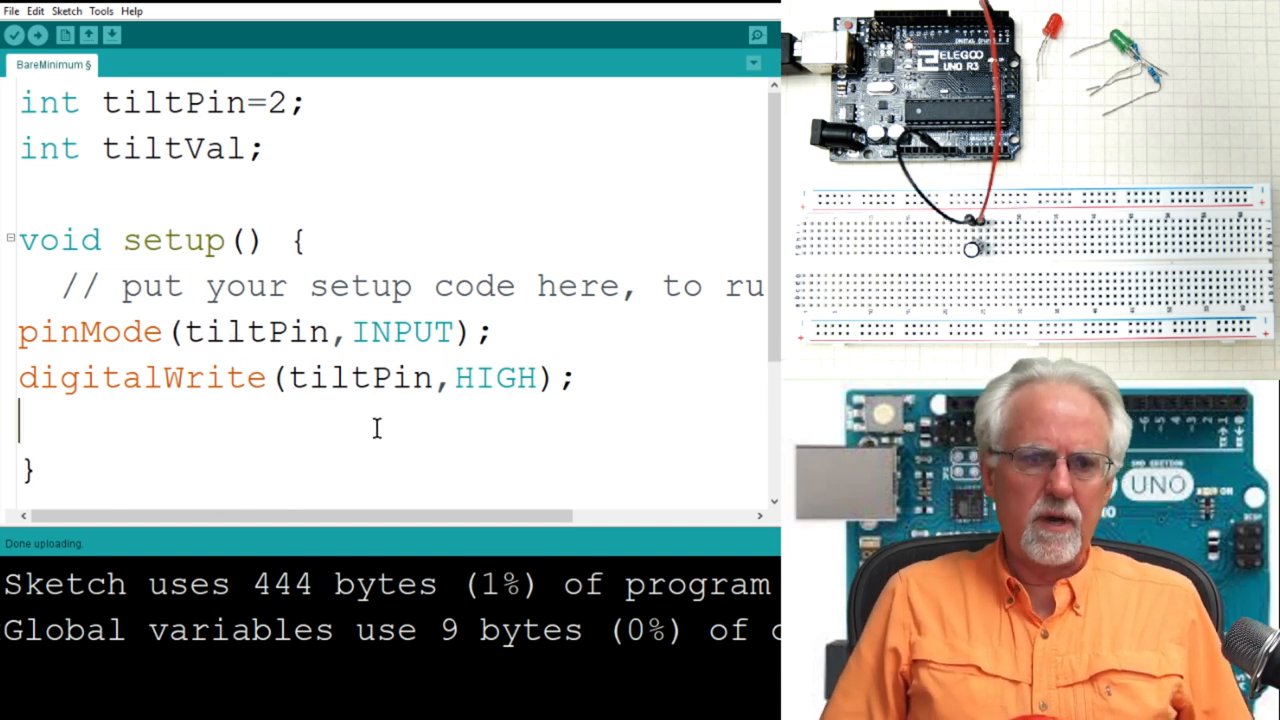
type("Serial")
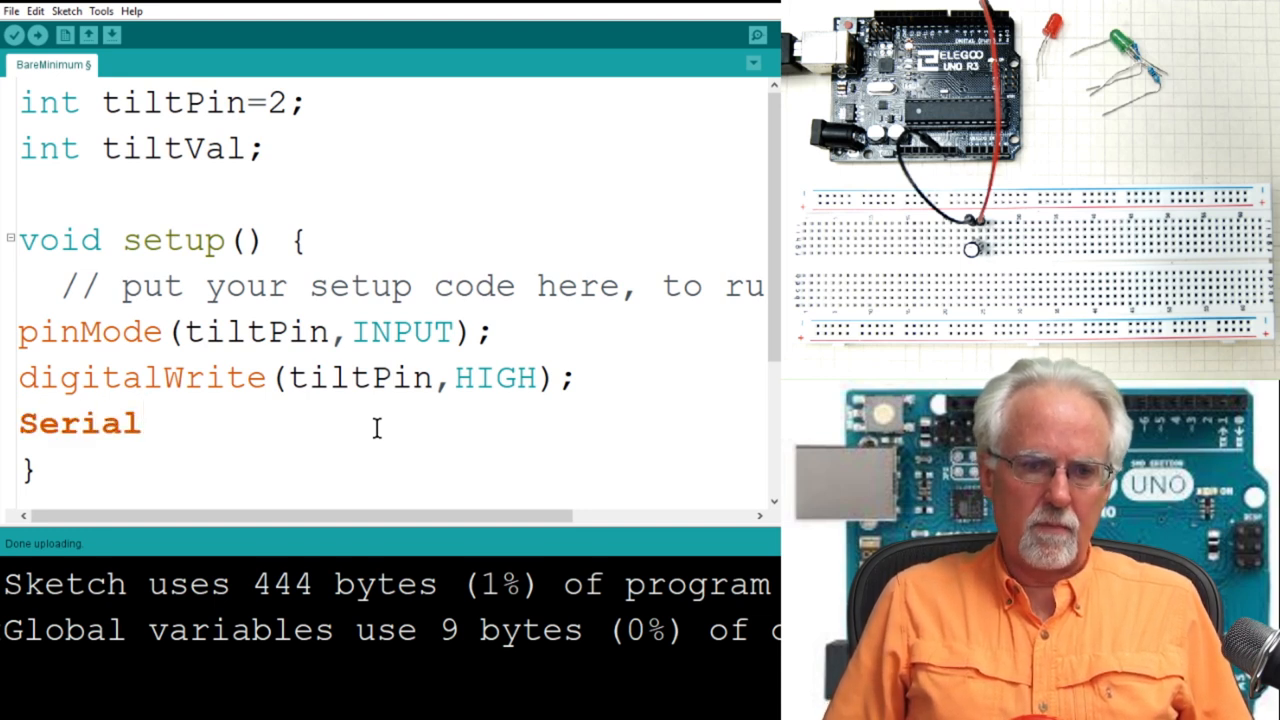
type(".b")
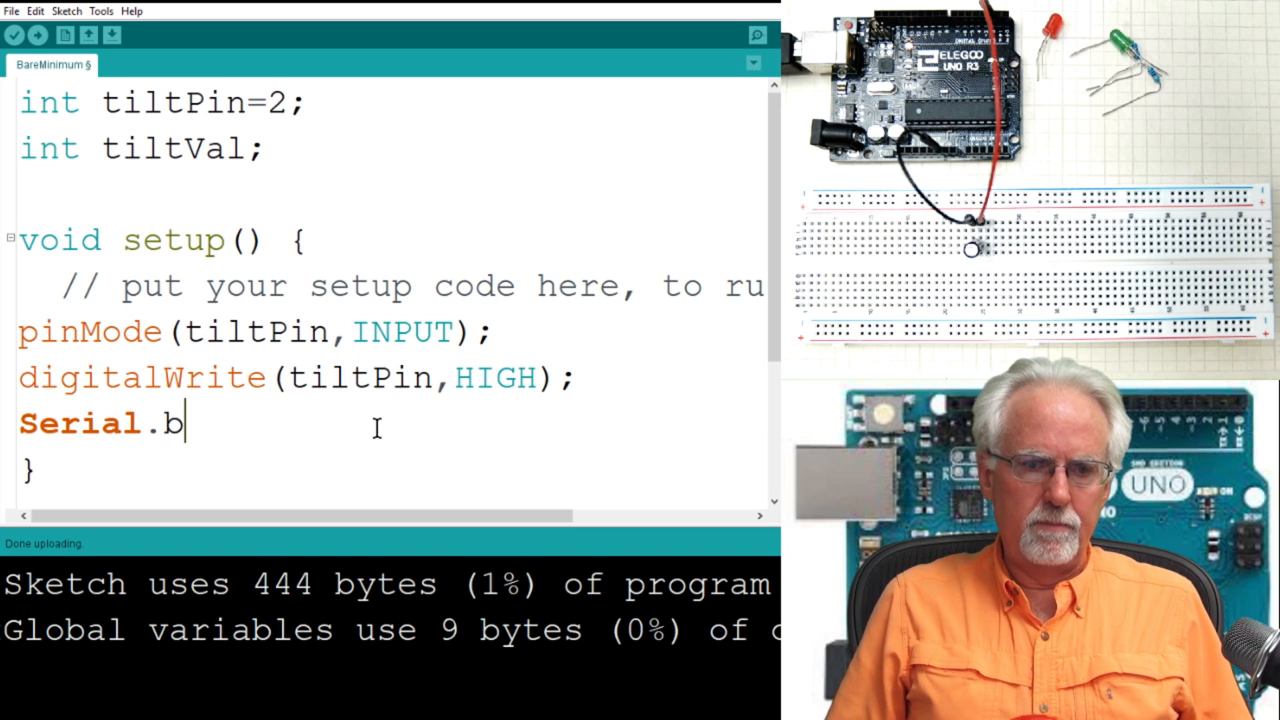
type("egin(")
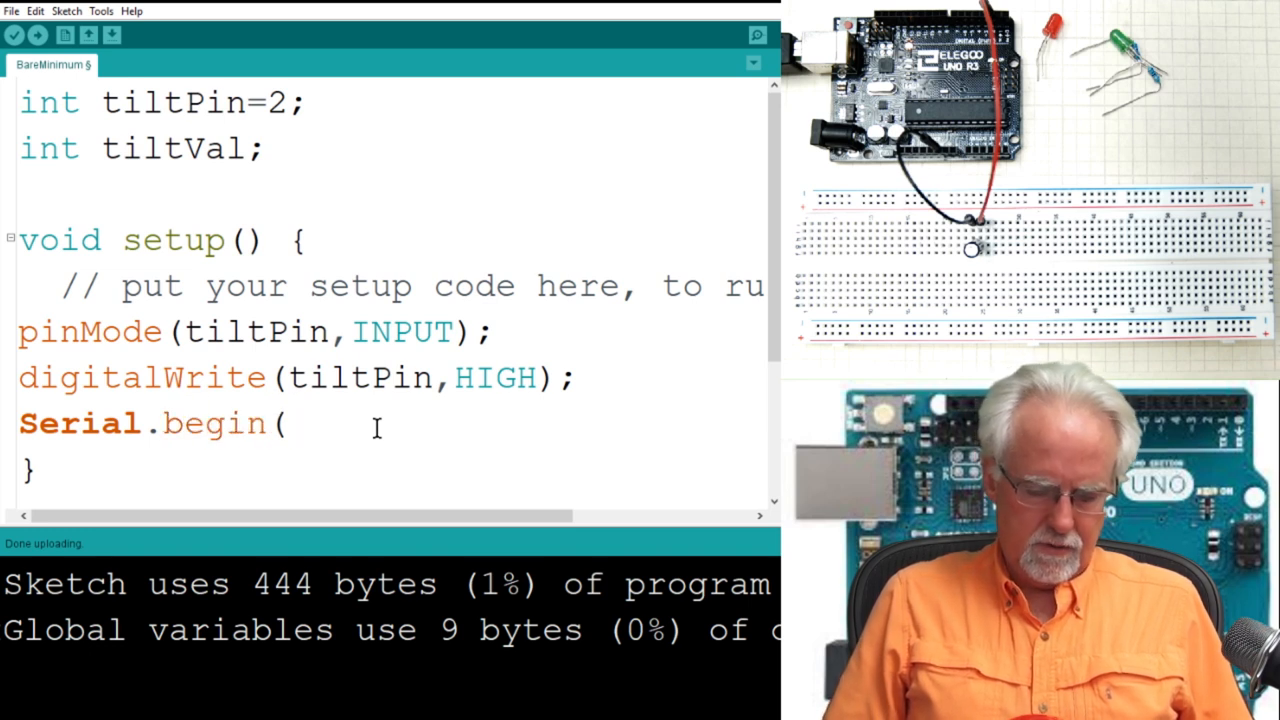
type("9600);")
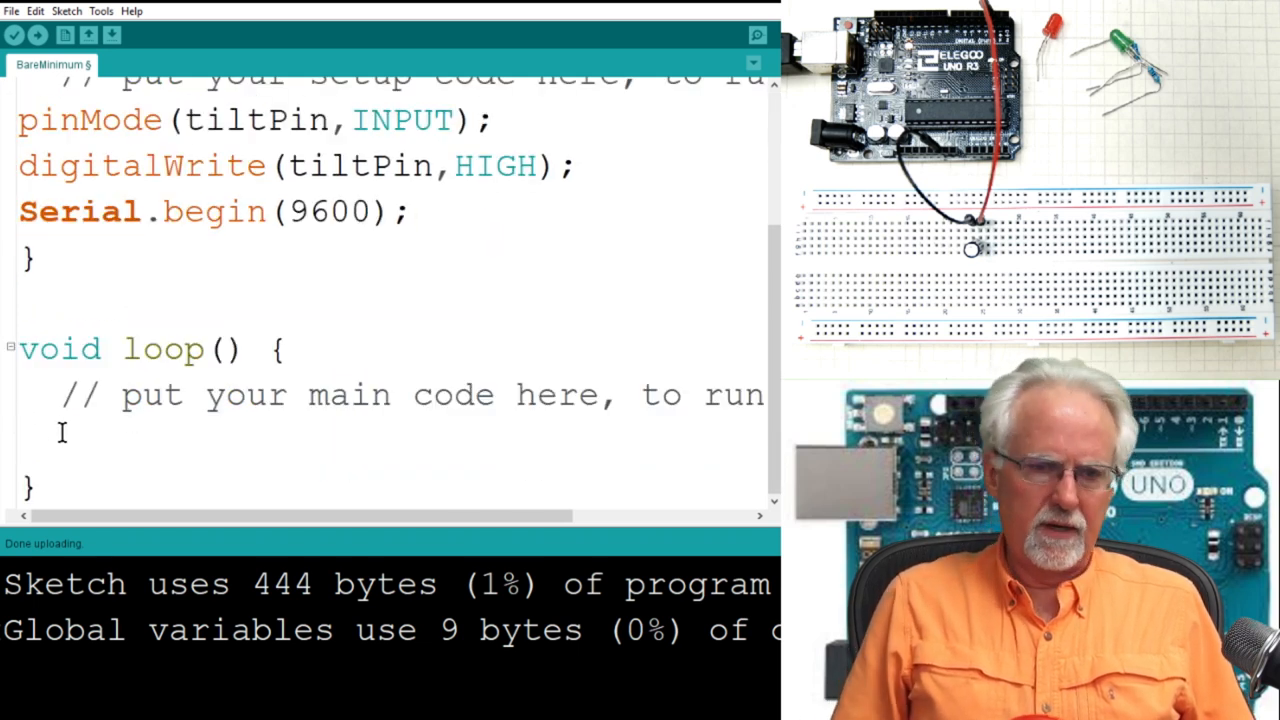
Step: In loop(), read the switch with tiltVal=digitalRead(tiltPin);
type("titl")
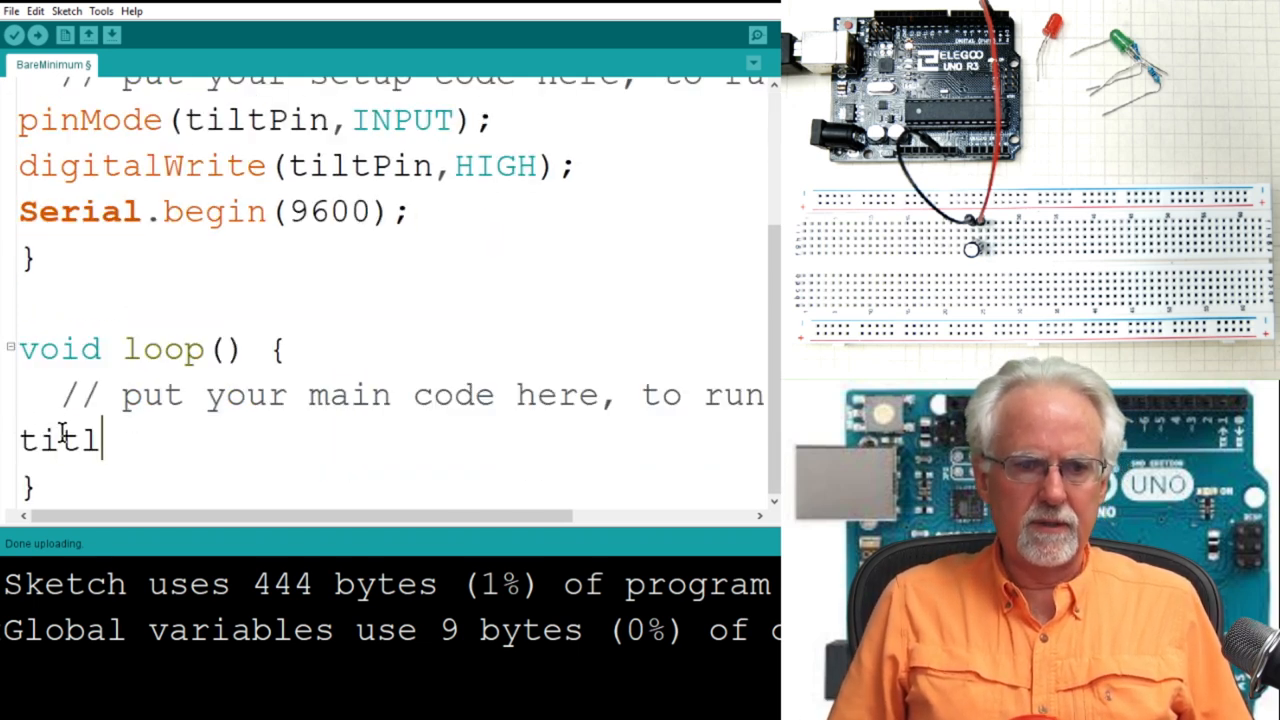
type("V")
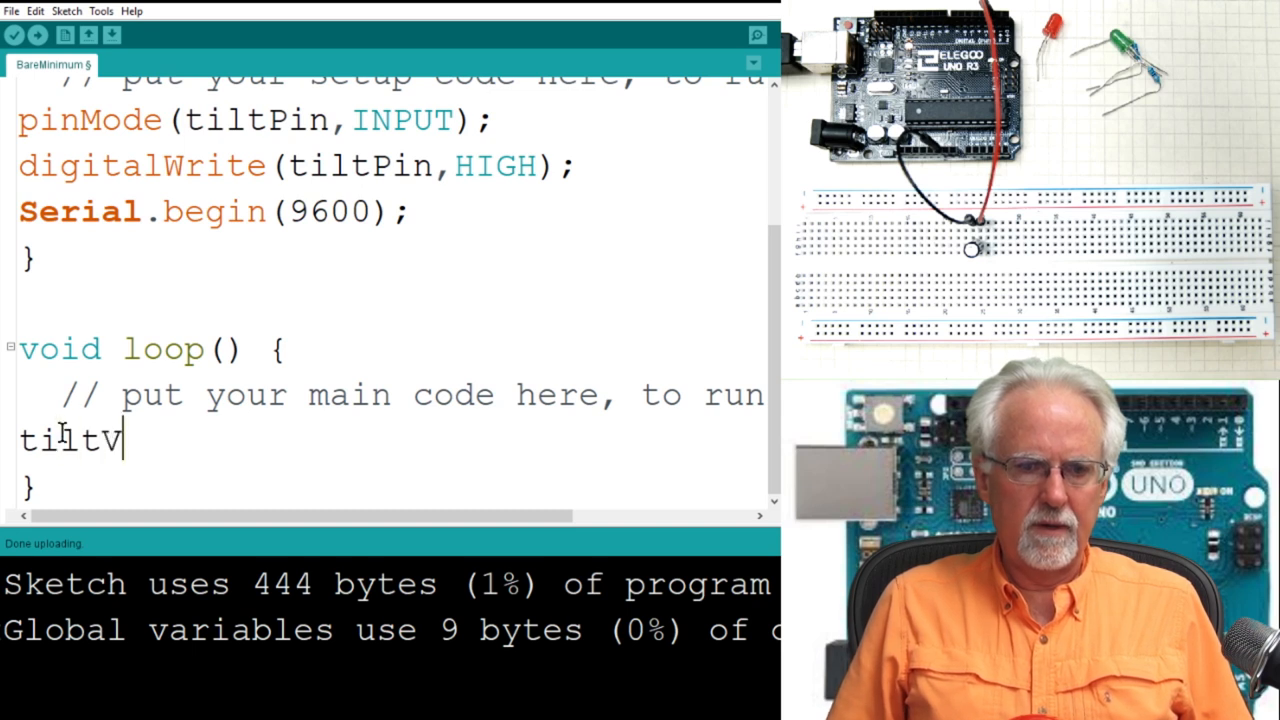
type("Val-a")
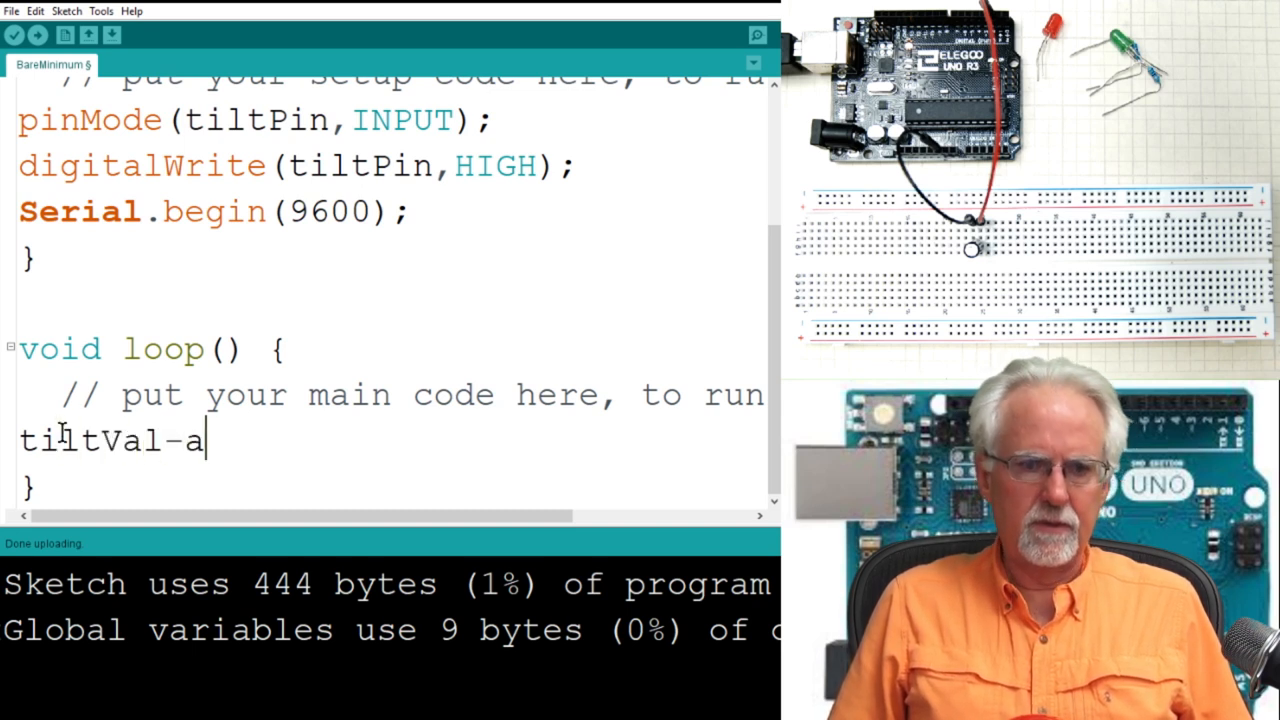
type("=digitalRead")
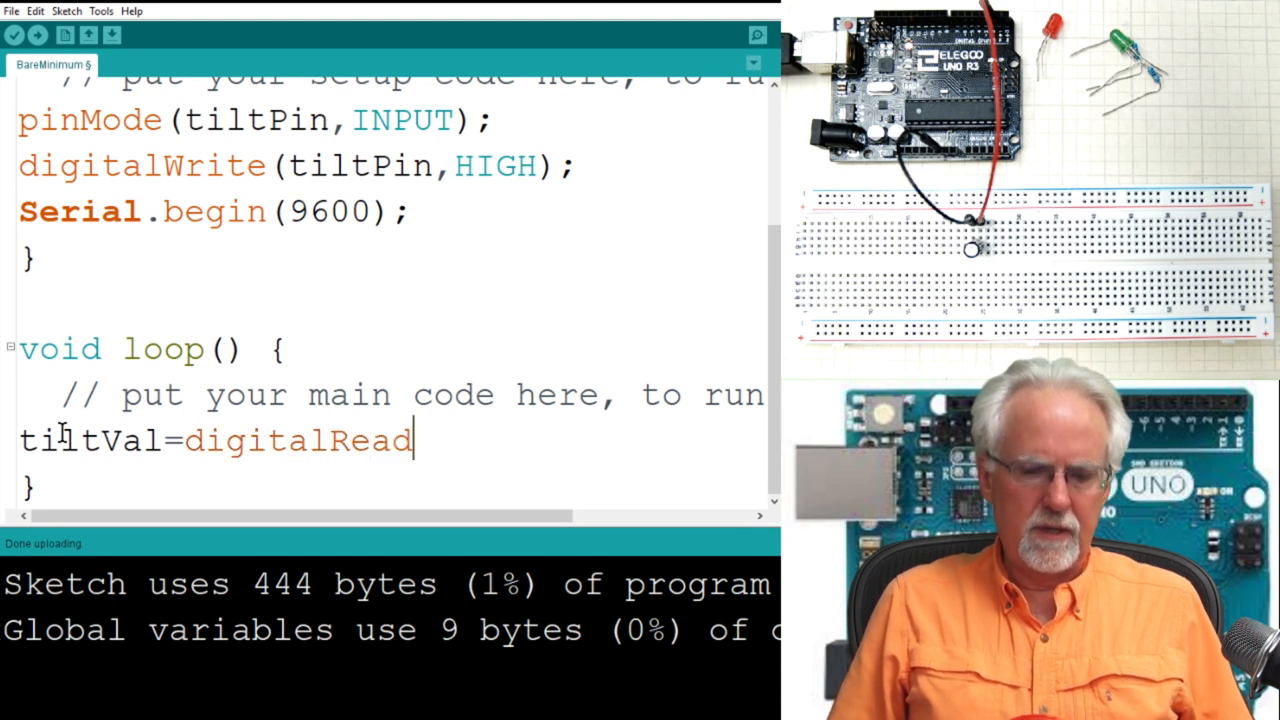
type("(tiltP")
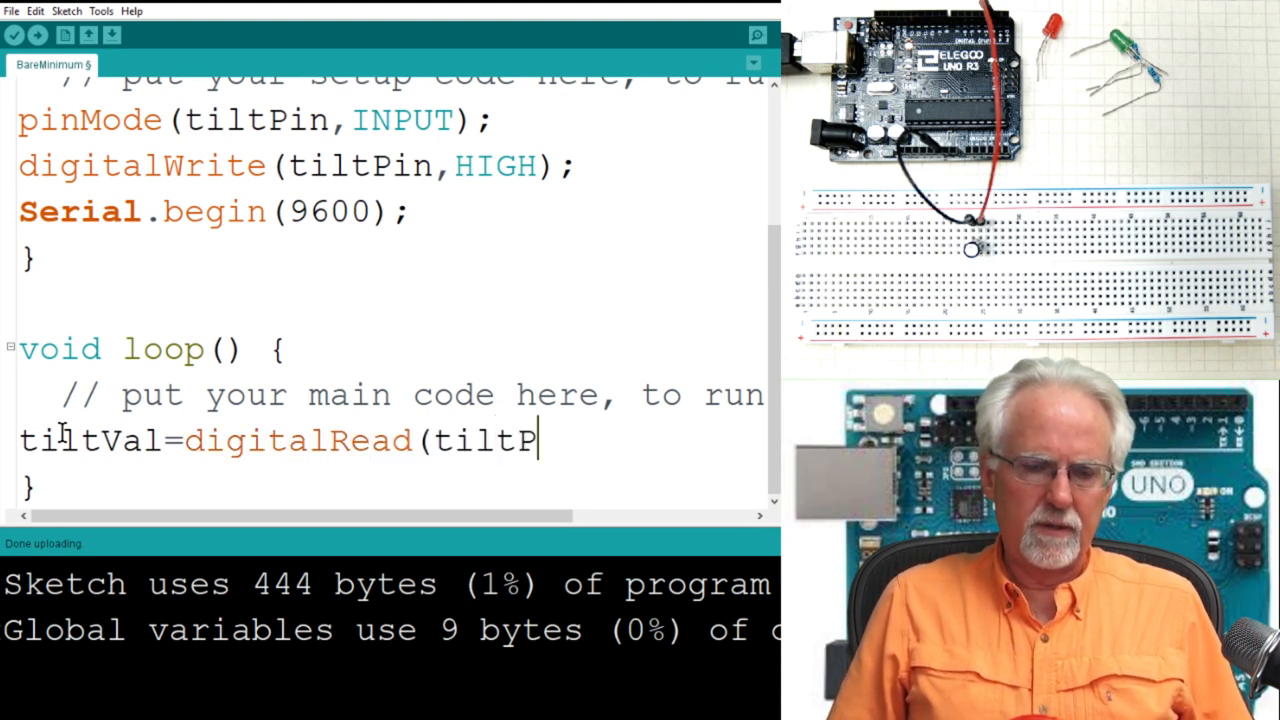
type("in);")
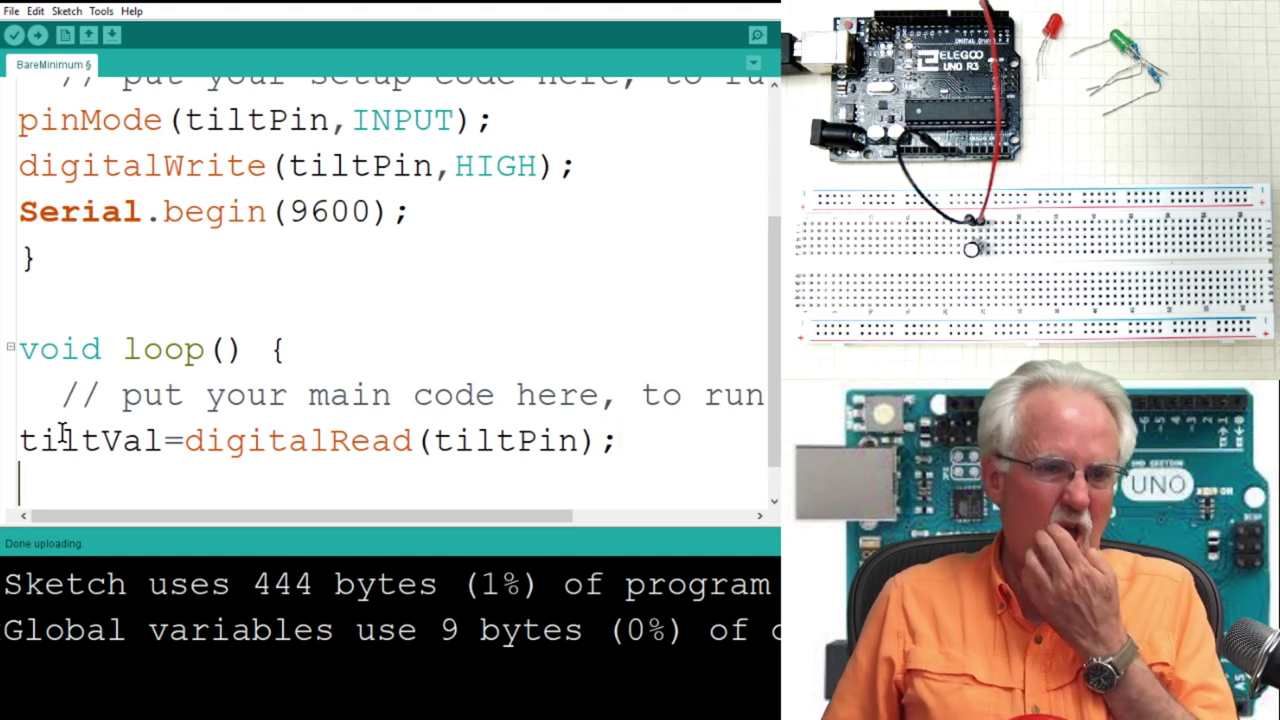
Step: Add Serial.println(tiltPin); to print to the serial monitor
type("Seria")
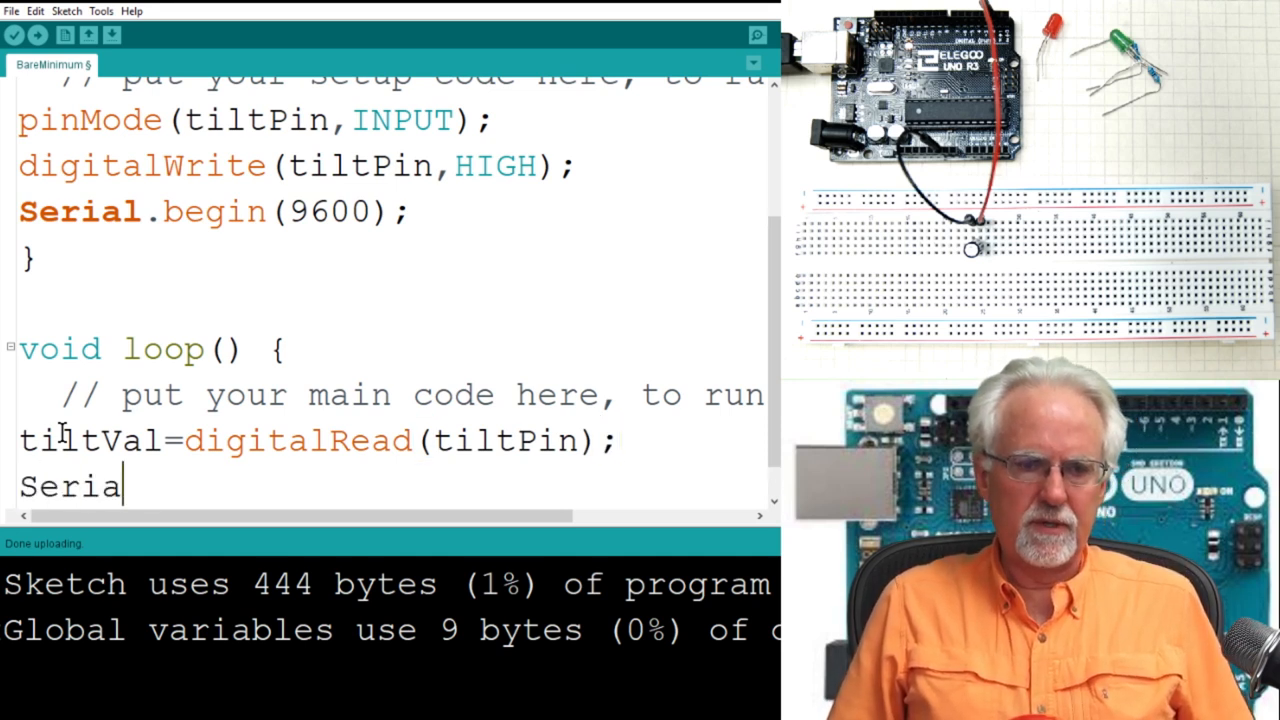
type("l.println")
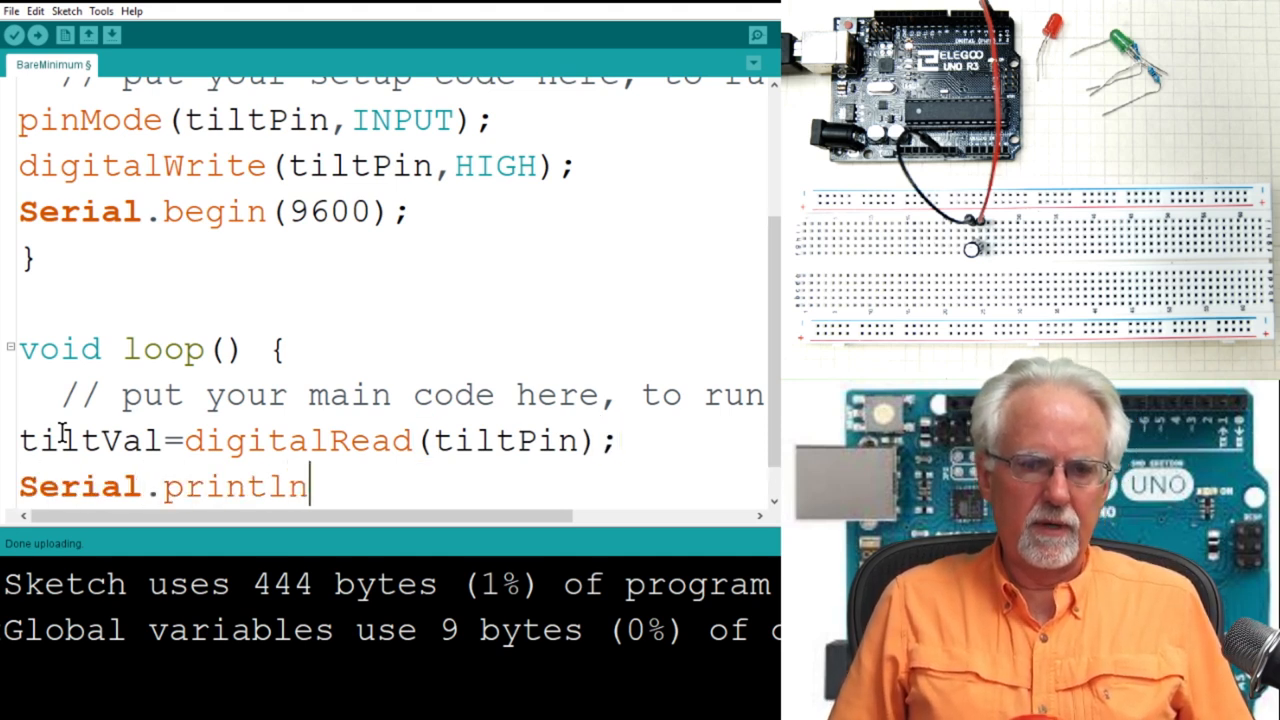
type("(tilt")
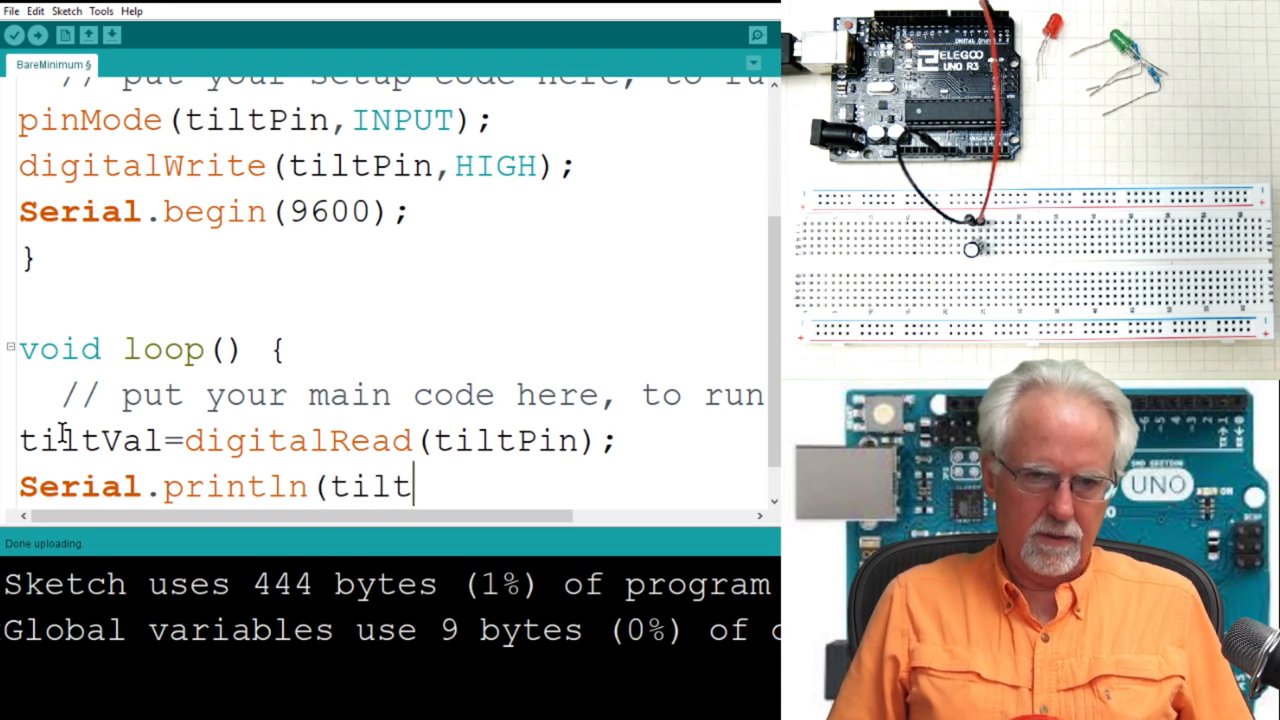
type("Pin)")
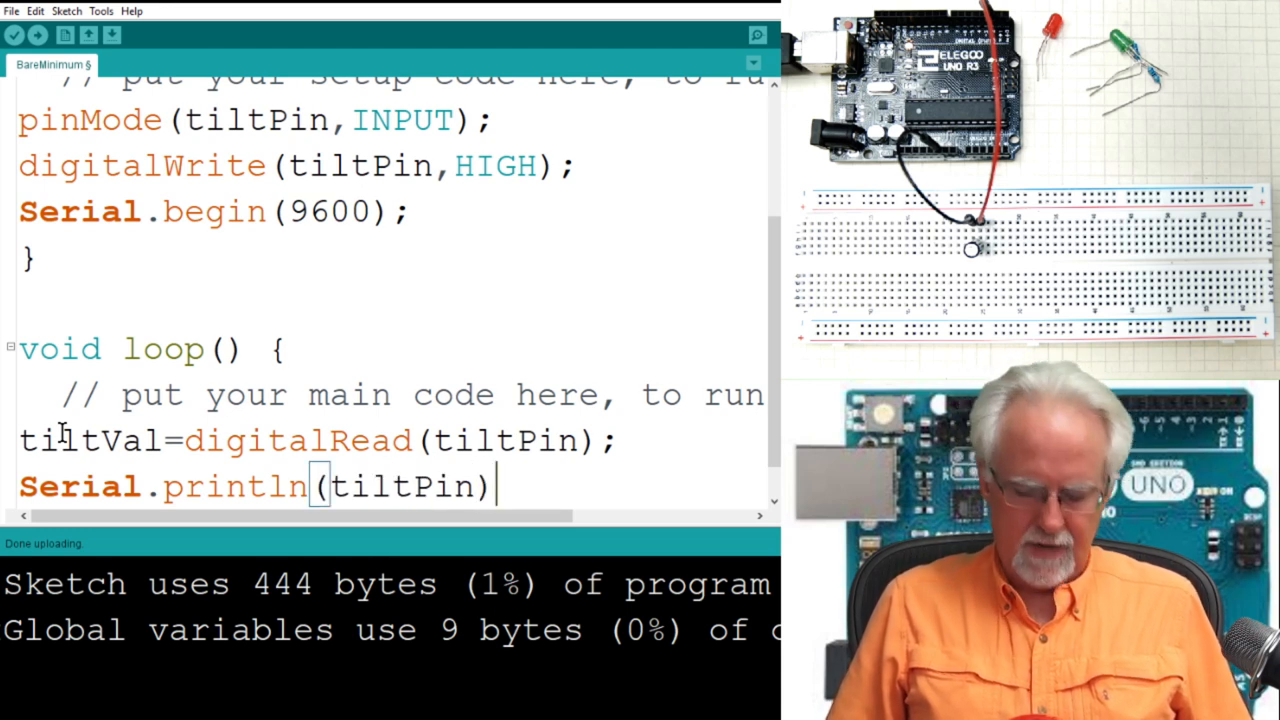
type(";")
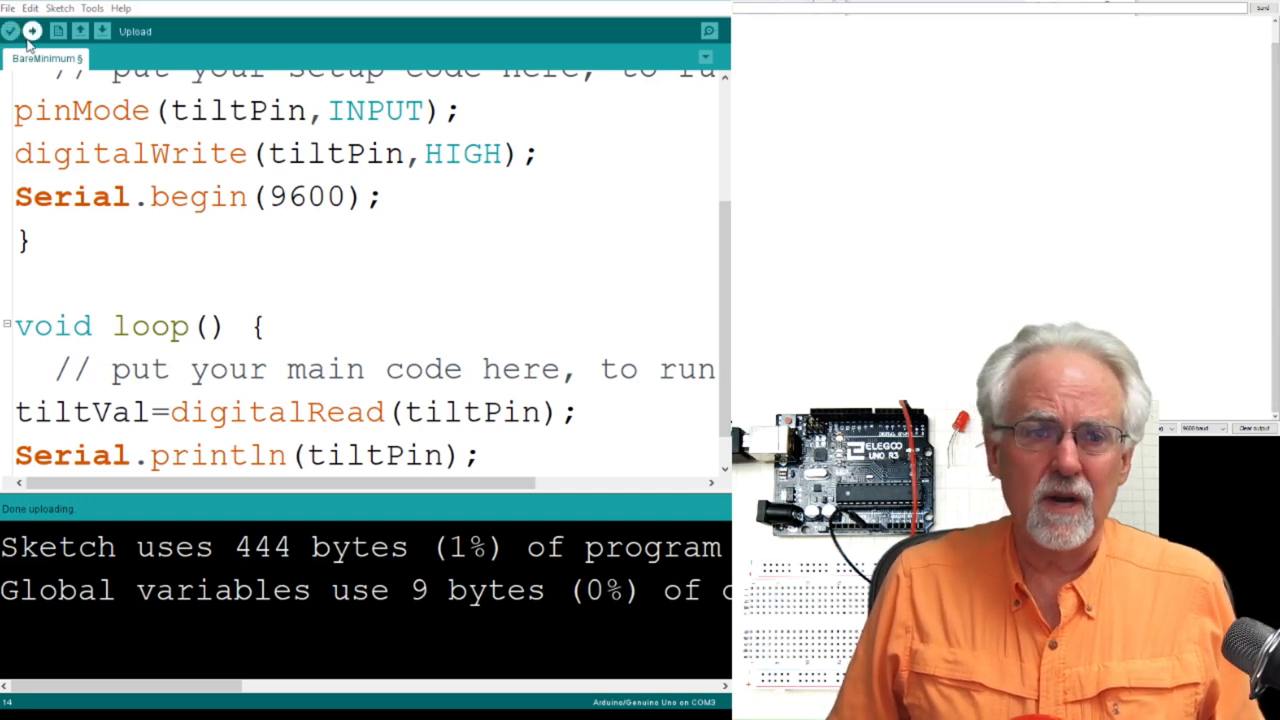
Step: Upload the sketch to the board, retrying after the serial port error
left_click(32, 32)
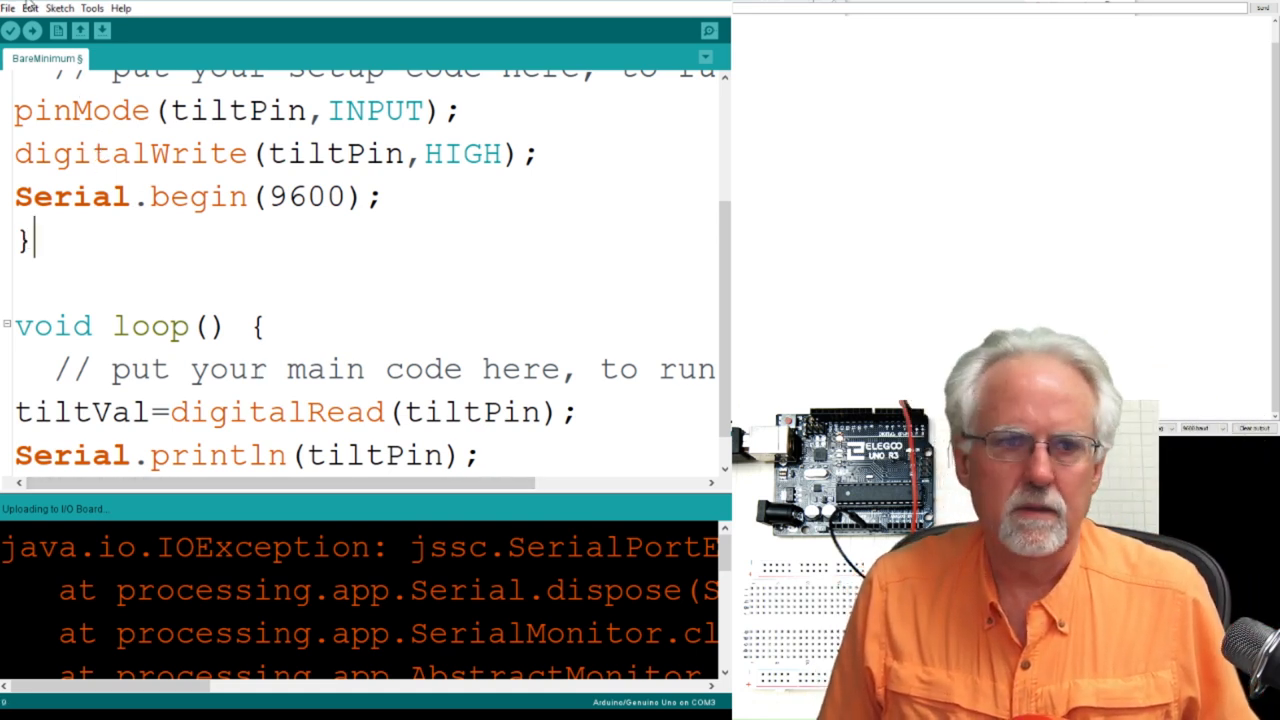
left_click(32, 30)
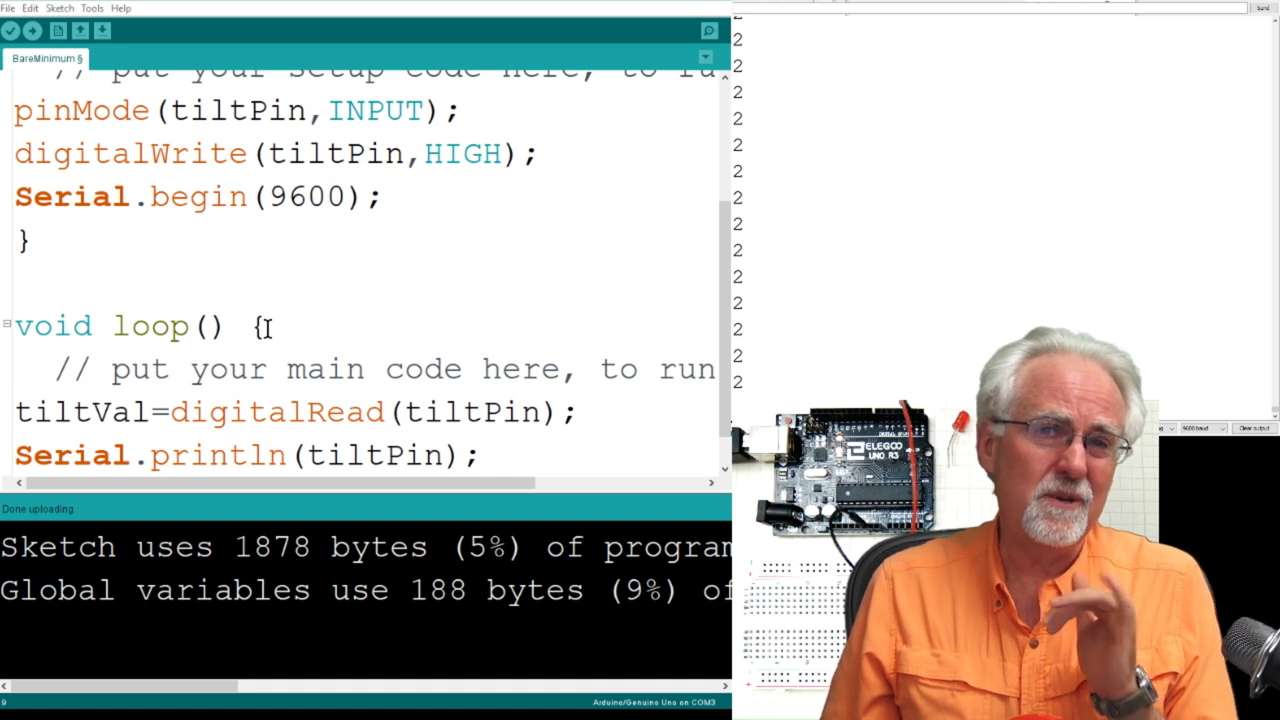
Step: Replace tiltPin with tiltVal in Serial.println and upload the corrected sketch
scroll("down", 3)
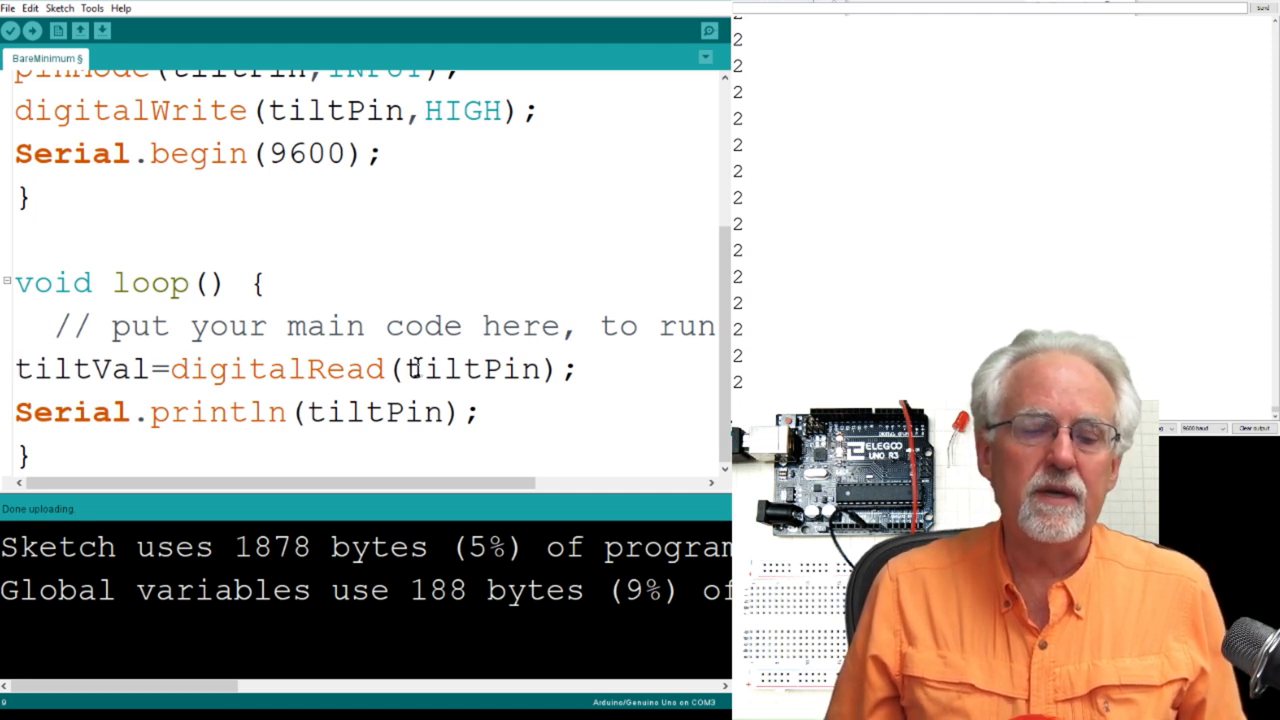
double_click(124, 368)
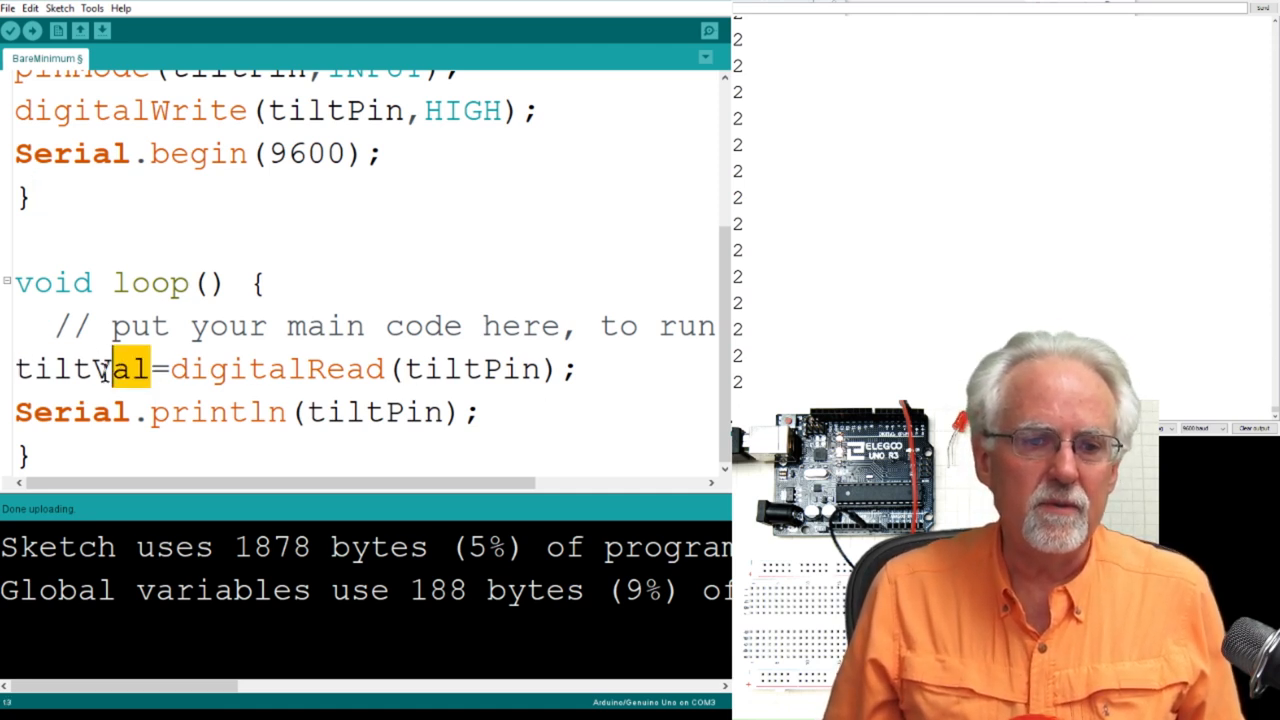
double_click(78, 368)
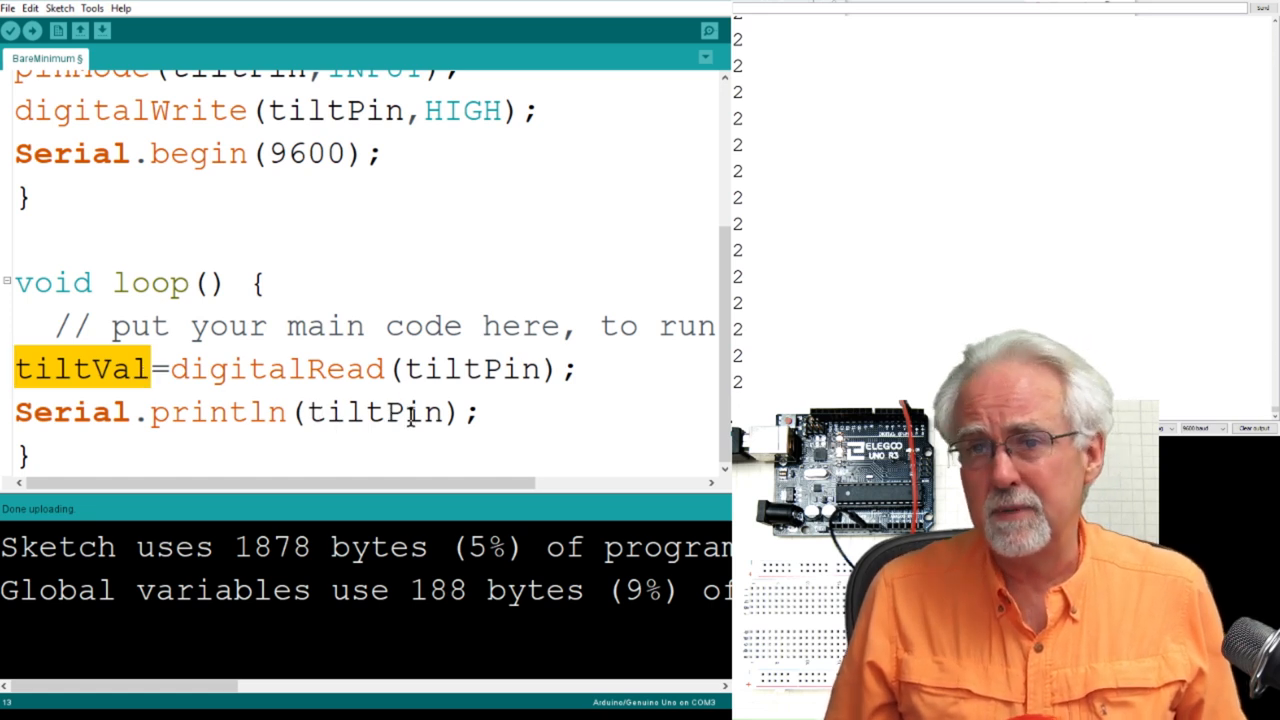
scroll("up", 3)
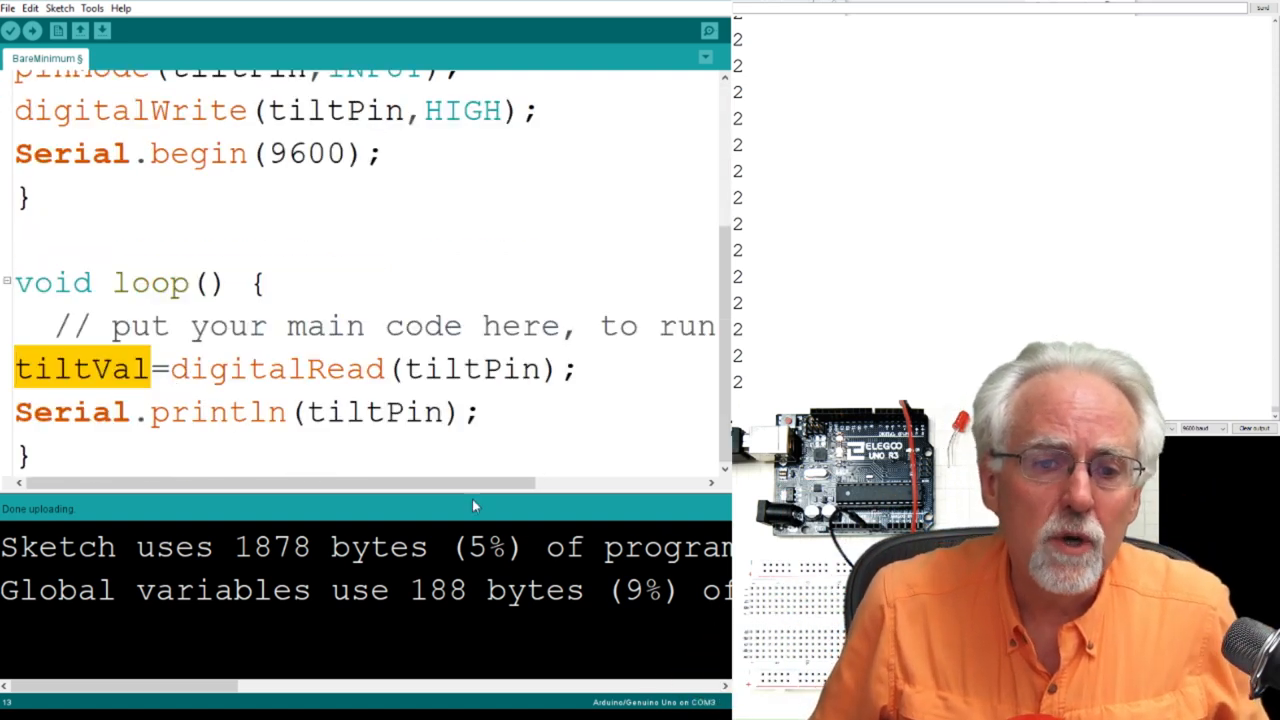
double_click(410, 412)
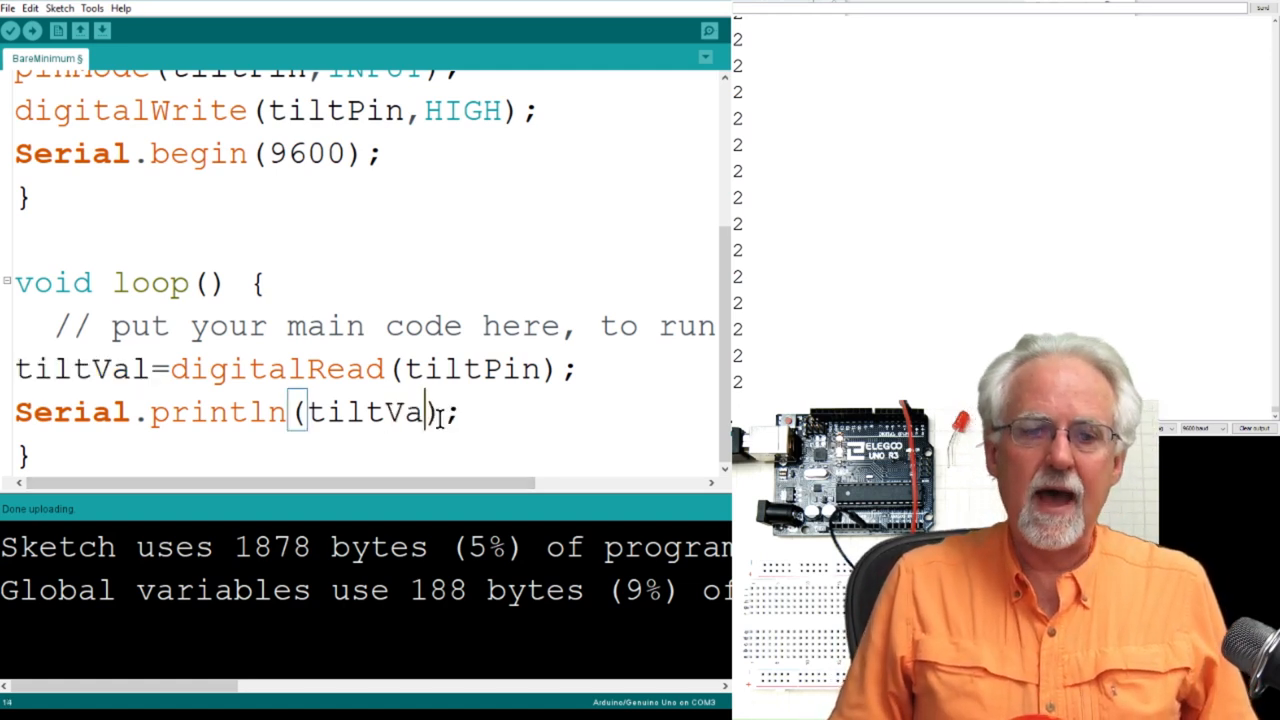
mouse_move(58, 32)
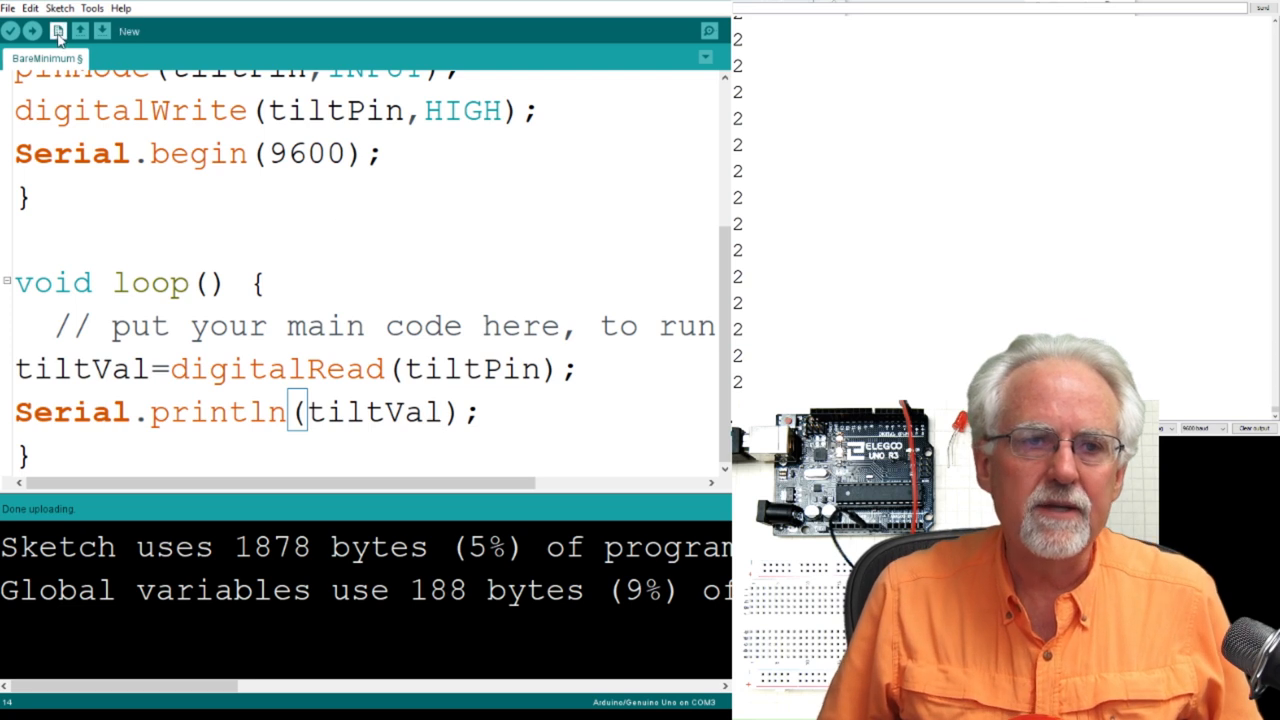
left_click(32, 32)
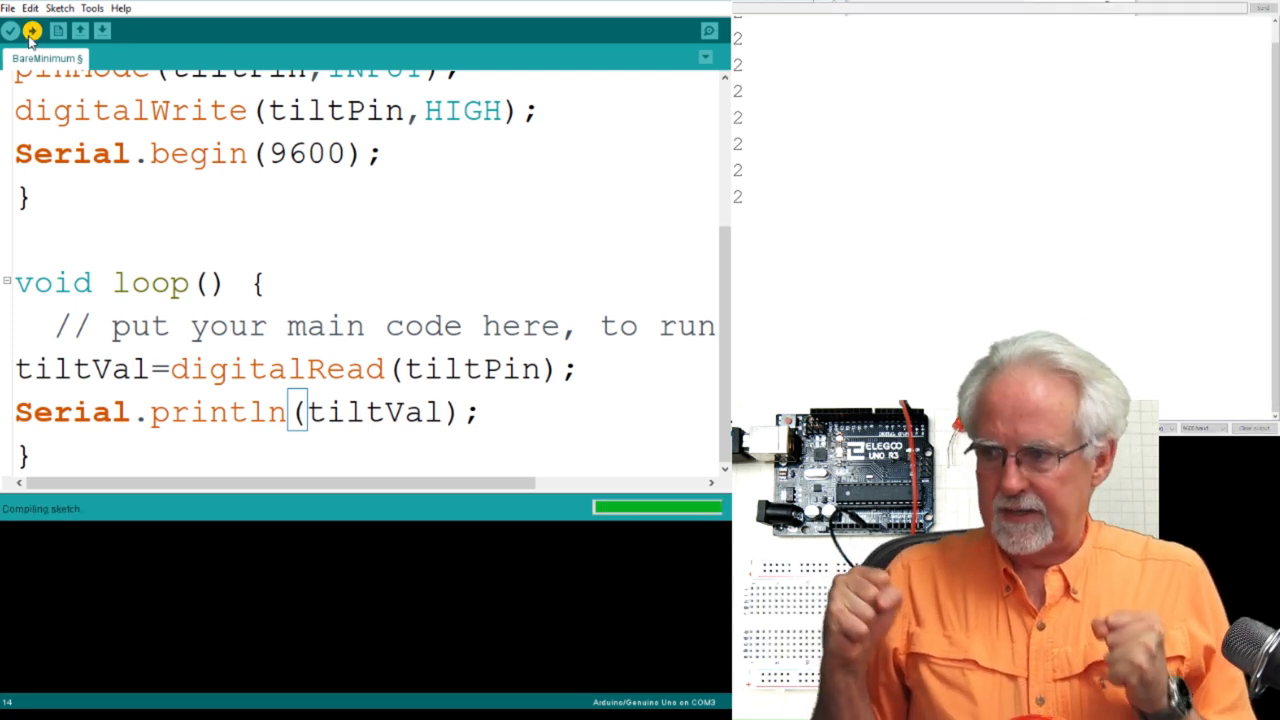